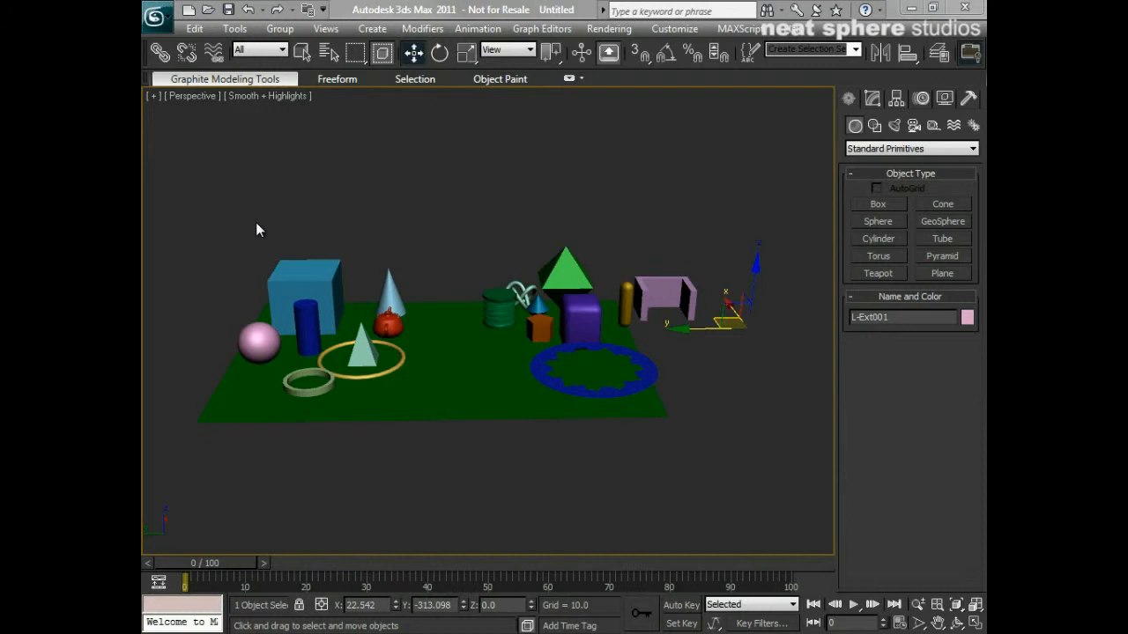
pyautogui.moveTo(274, 250)
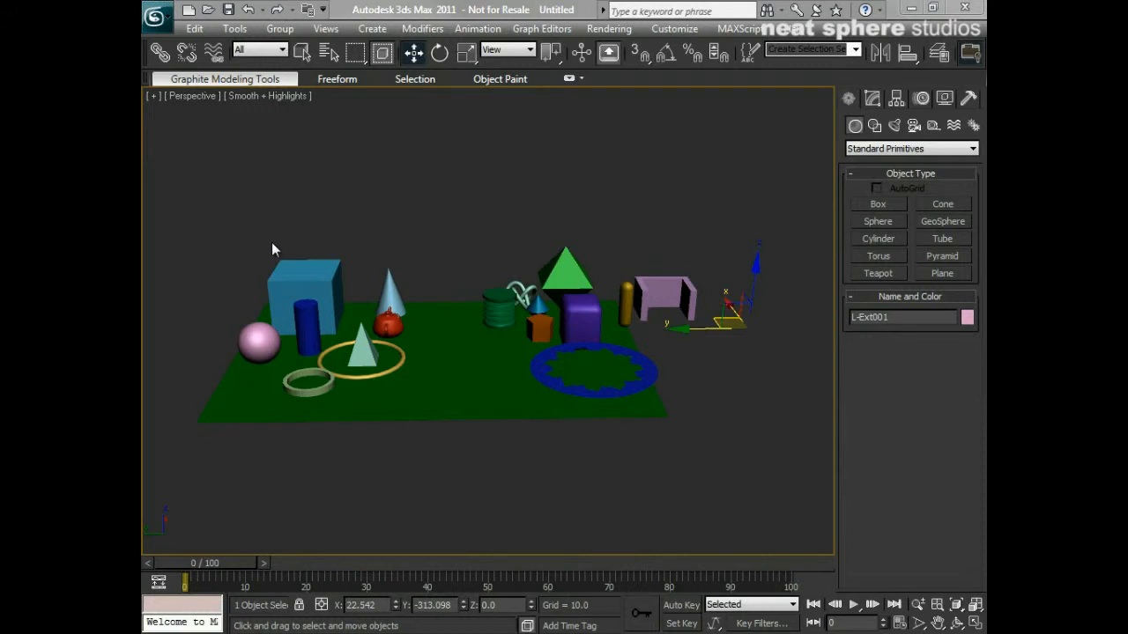
pyautogui.moveTo(251, 216)
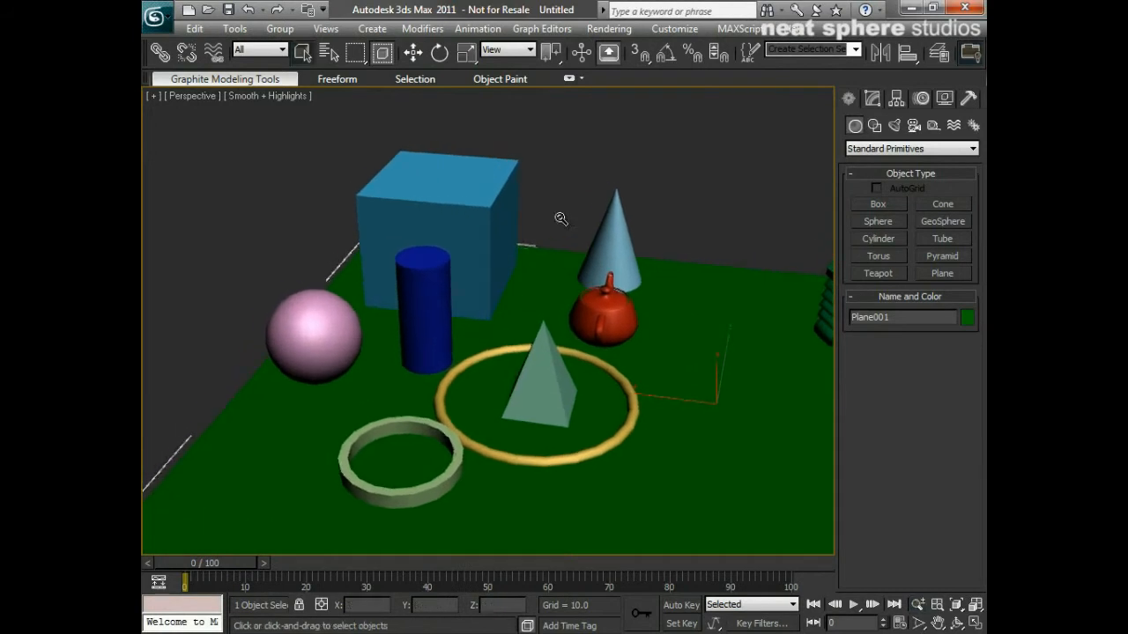
pyautogui.moveTo(563, 216)
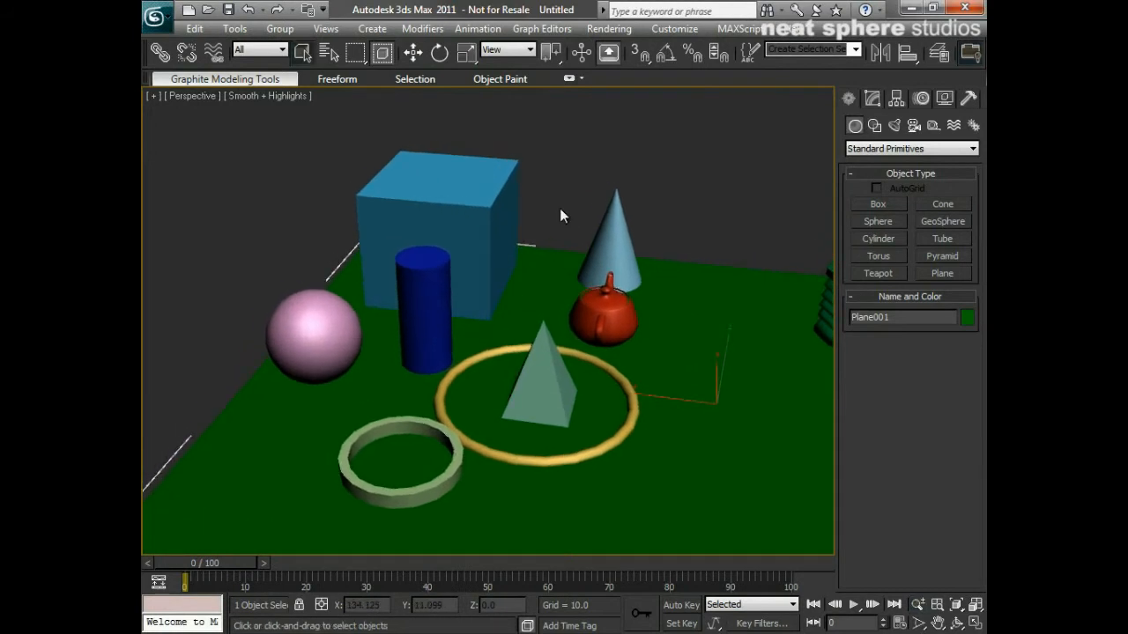
# Step: Select the box, sphere and teapot, then zoom out to see the whole edged-faces scene
pyautogui.click(436, 221)
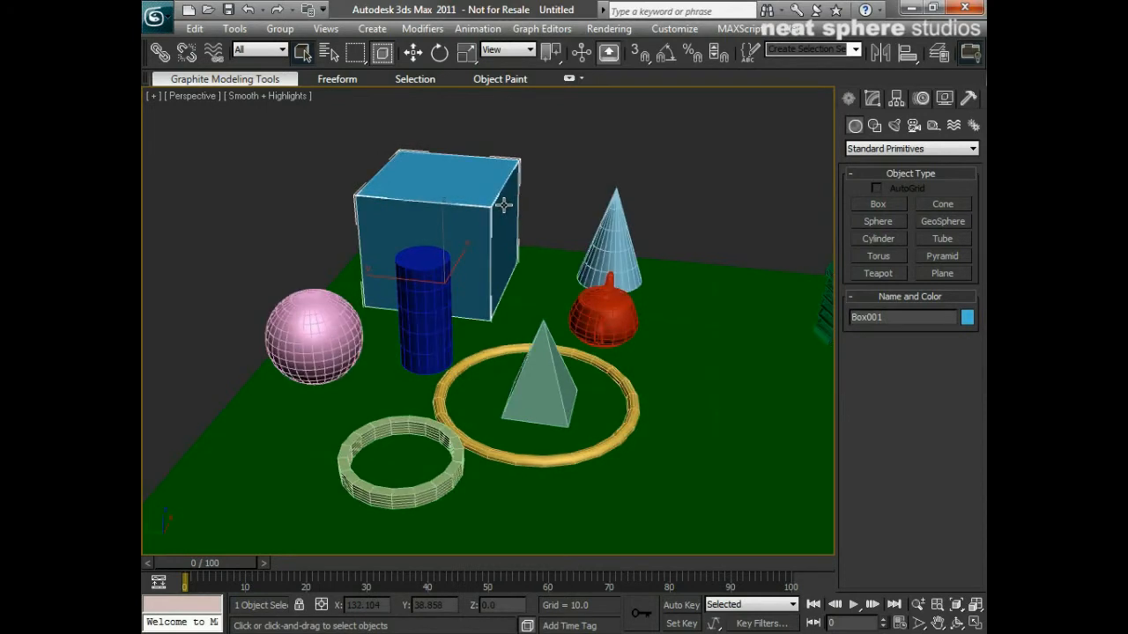
pyautogui.moveTo(533, 182)
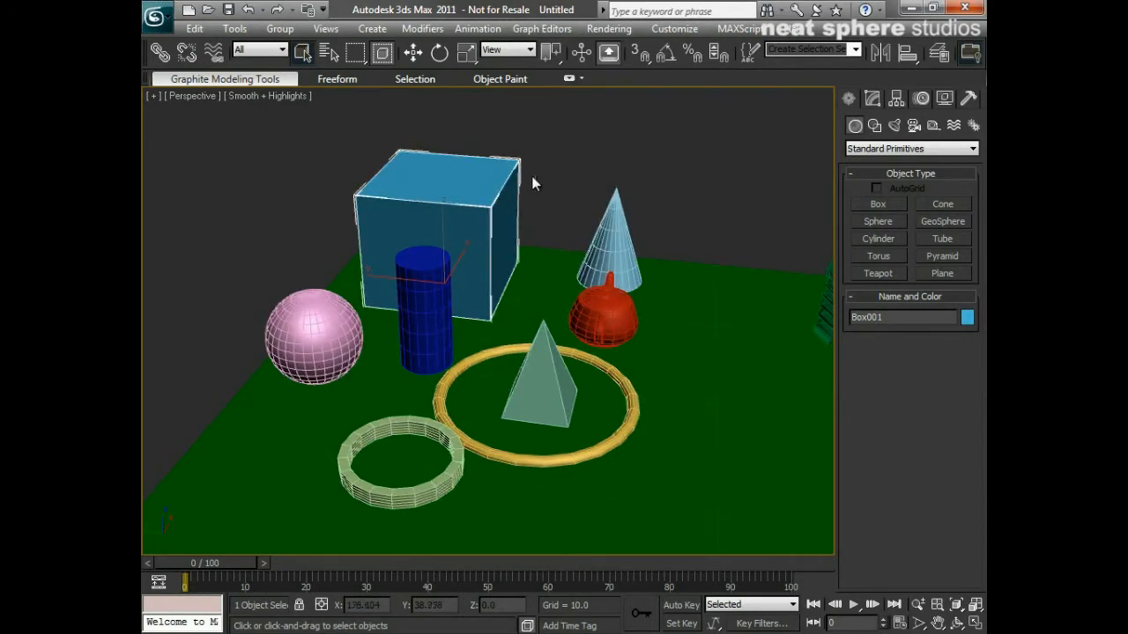
pyautogui.moveTo(455, 188)
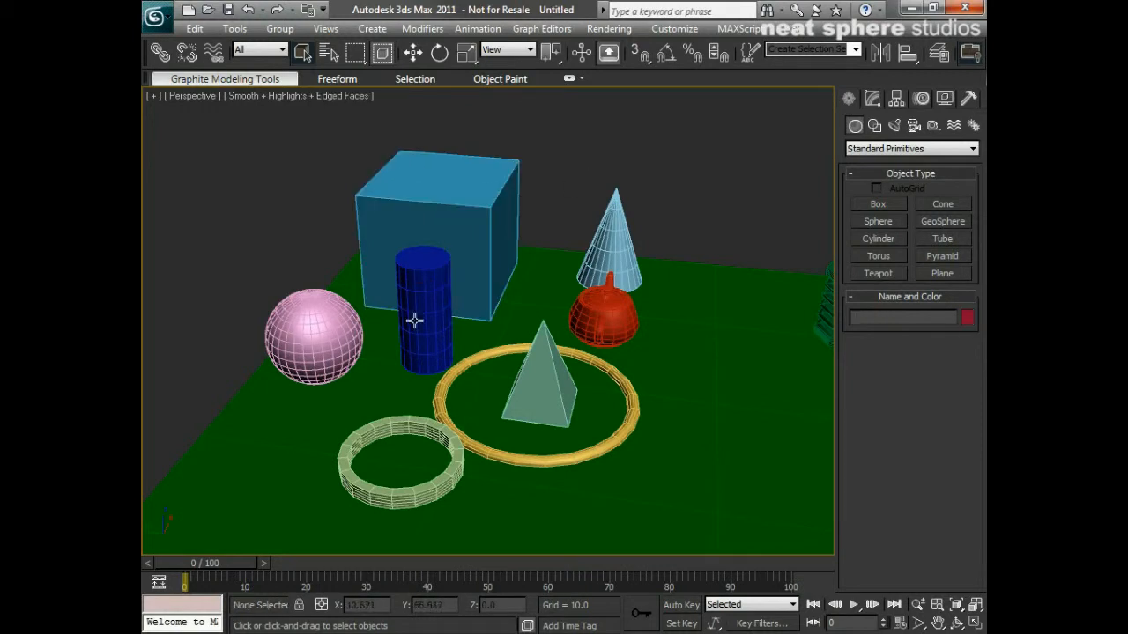
pyautogui.click(304, 339)
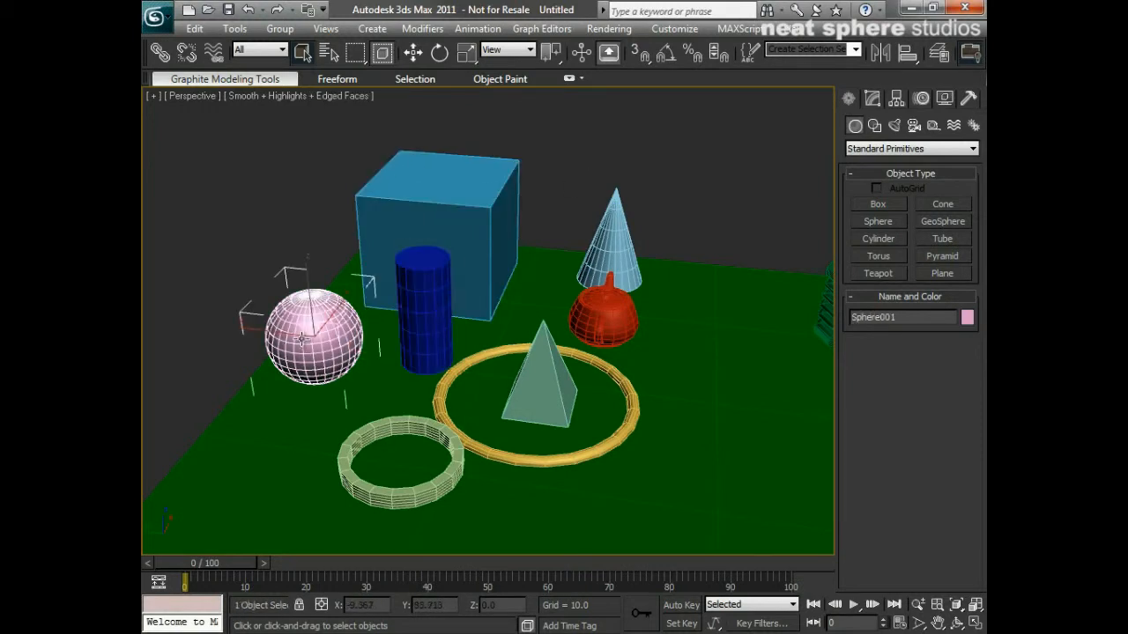
pyautogui.click(604, 312)
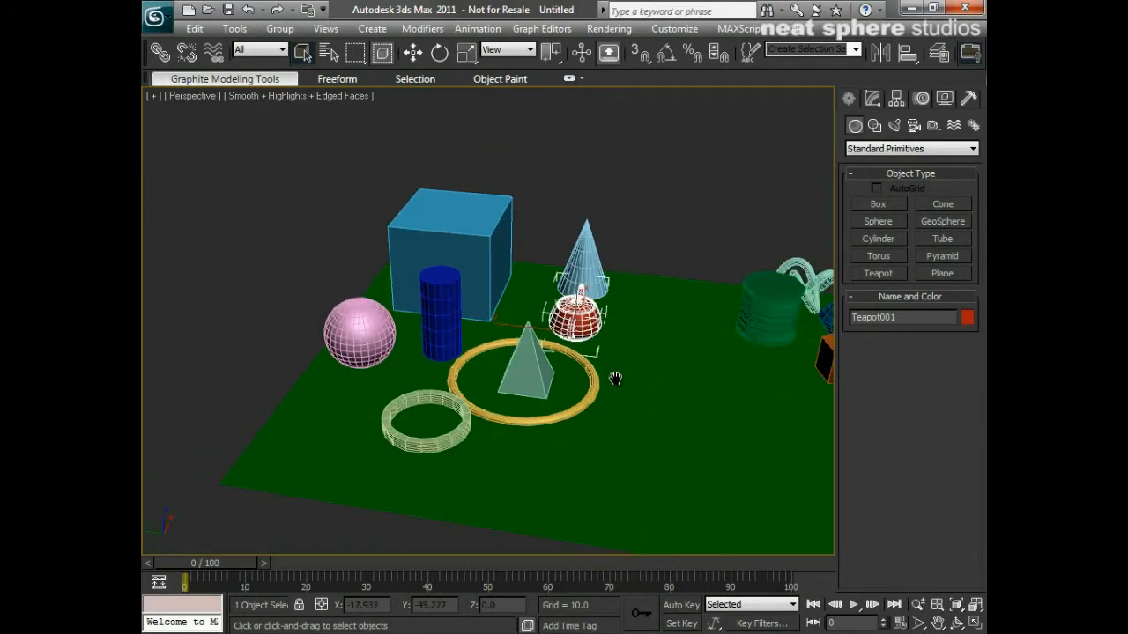
pyautogui.moveTo(616, 378); pyautogui.dragTo(566, 431)
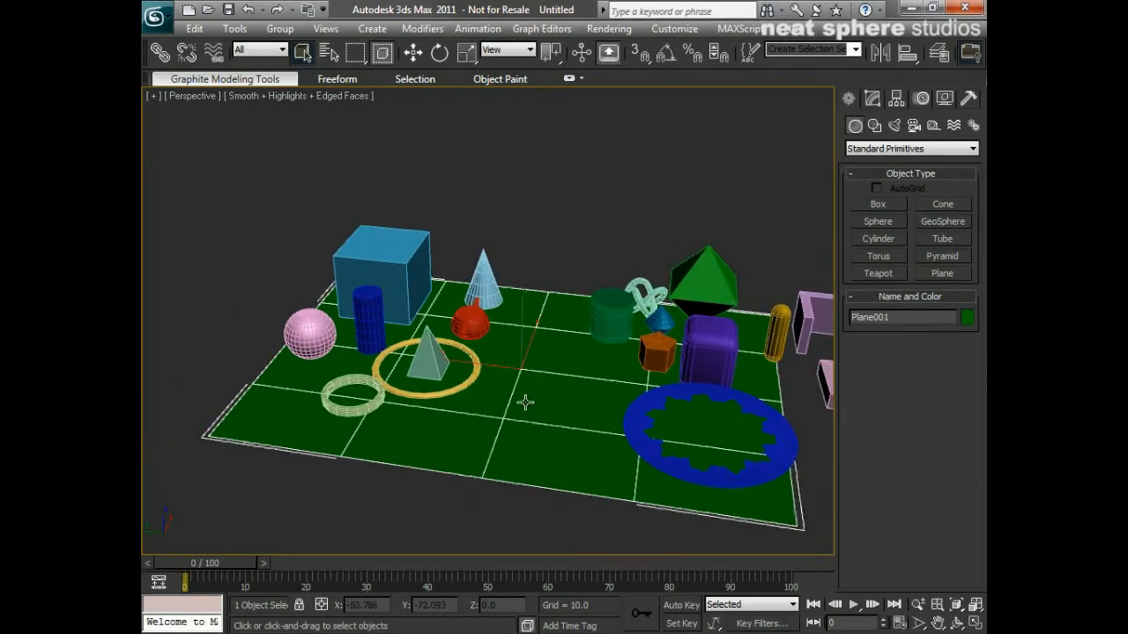
# Step: Pan right to select the ChamferBox, Capsule and C-Ext, then pan back to the box group
pyautogui.moveTo(525, 402); pyautogui.dragTo(340, 423)
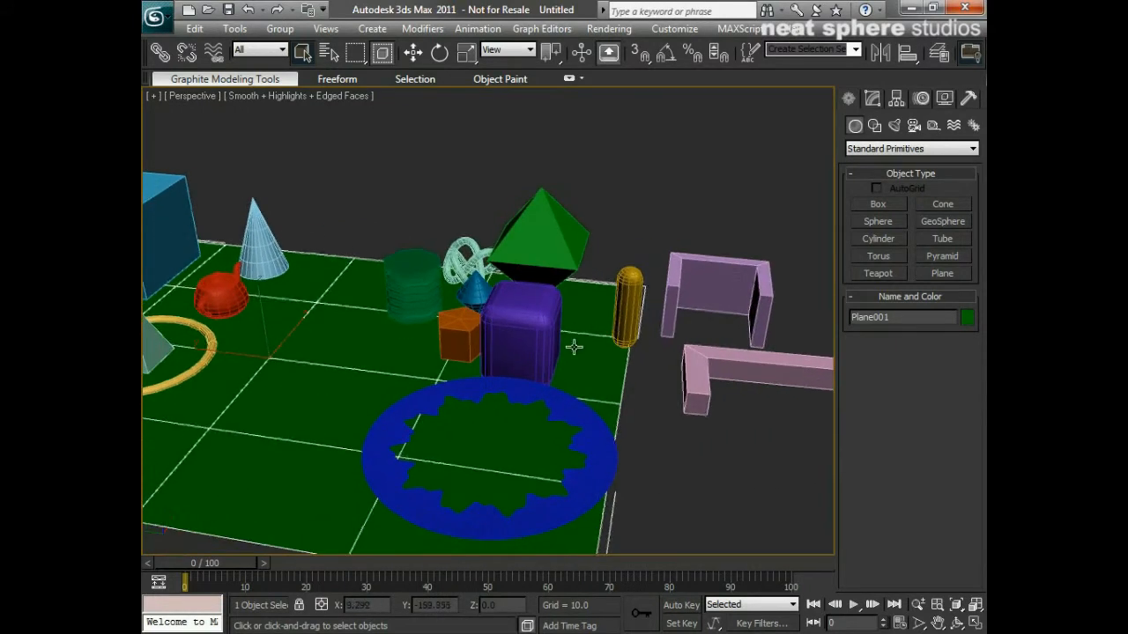
pyautogui.click(518, 317)
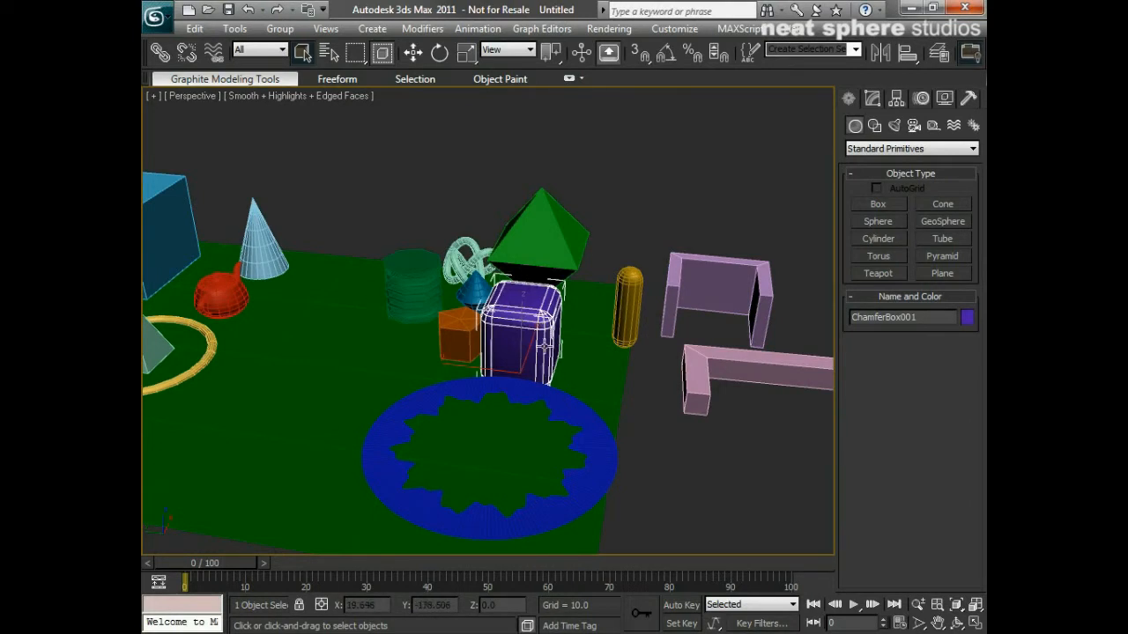
pyautogui.moveTo(617, 322)
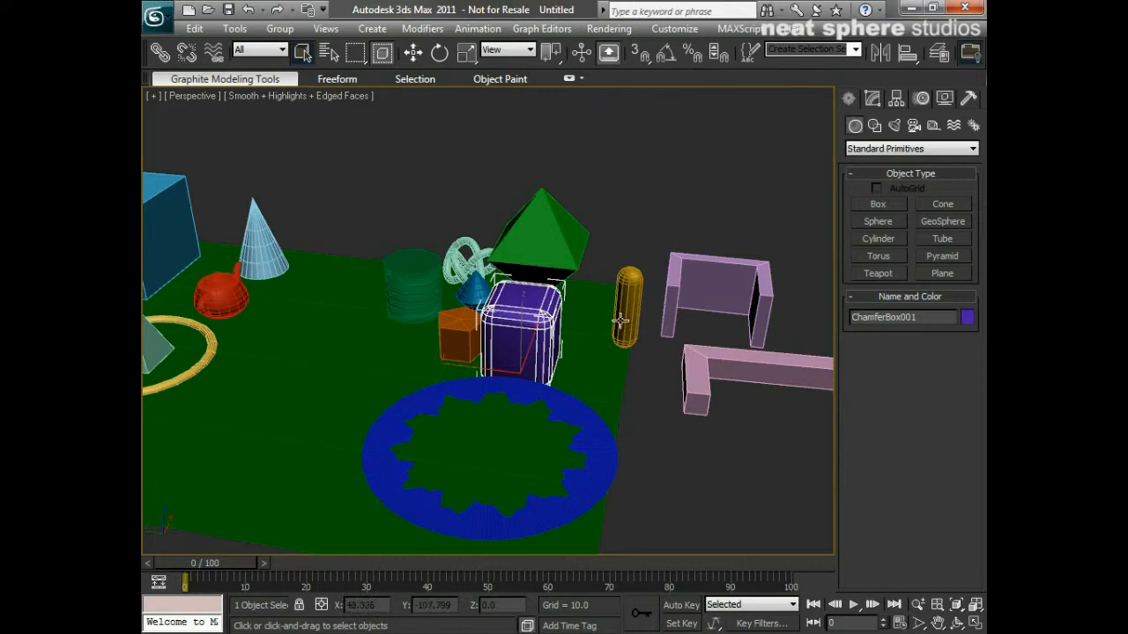
pyautogui.click(626, 309)
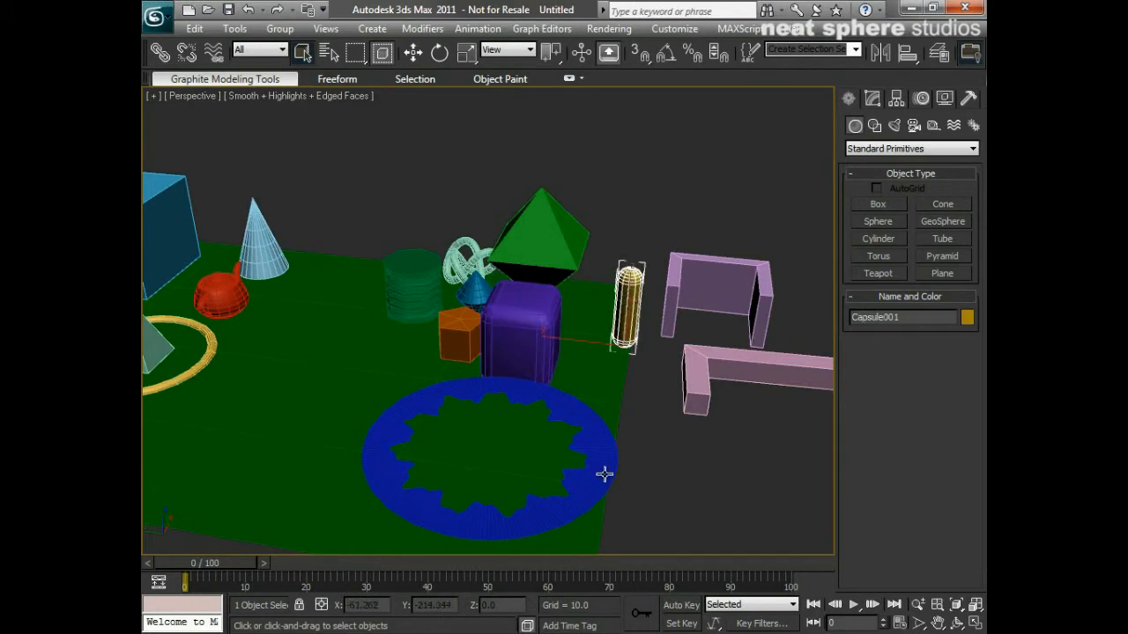
pyautogui.click(489, 459)
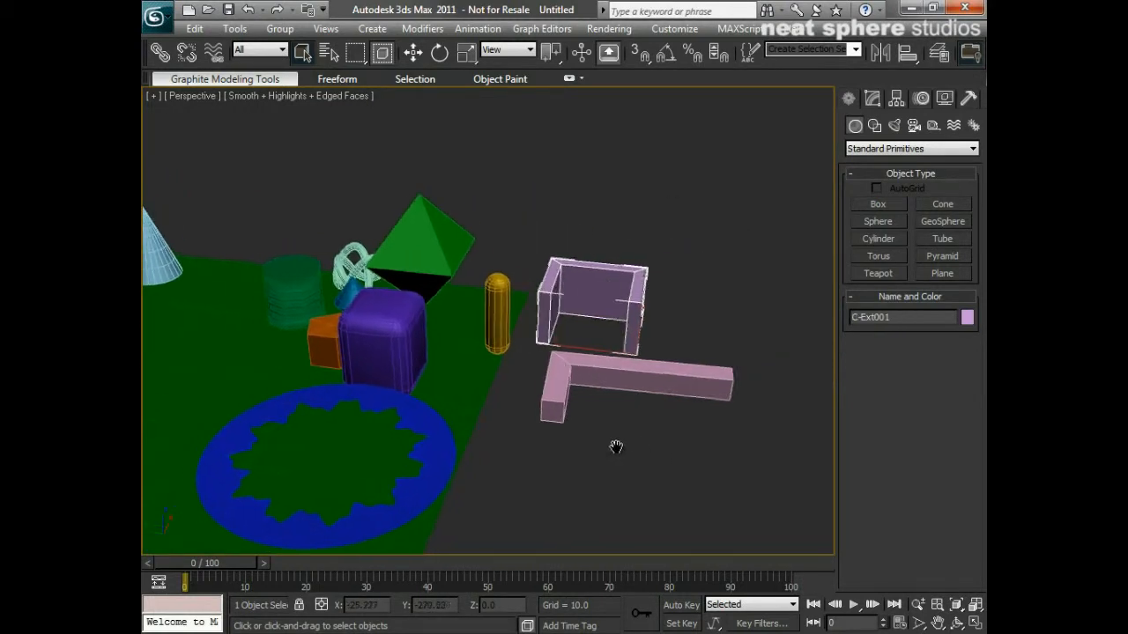
pyautogui.moveTo(616, 445); pyautogui.dragTo(639, 331)
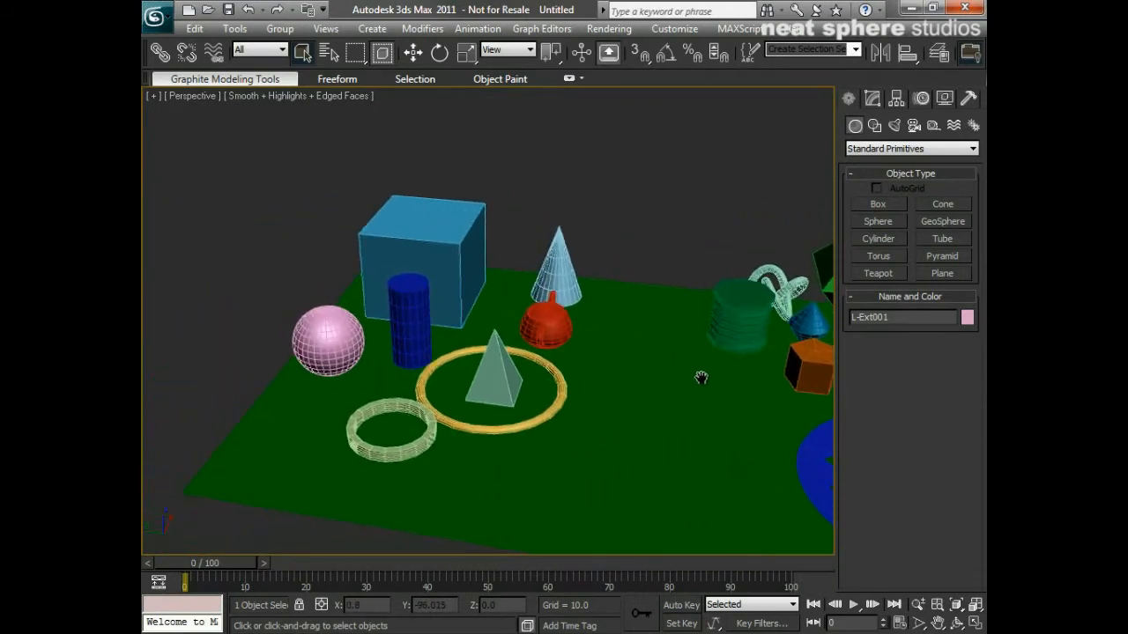
pyautogui.moveTo(642, 379)
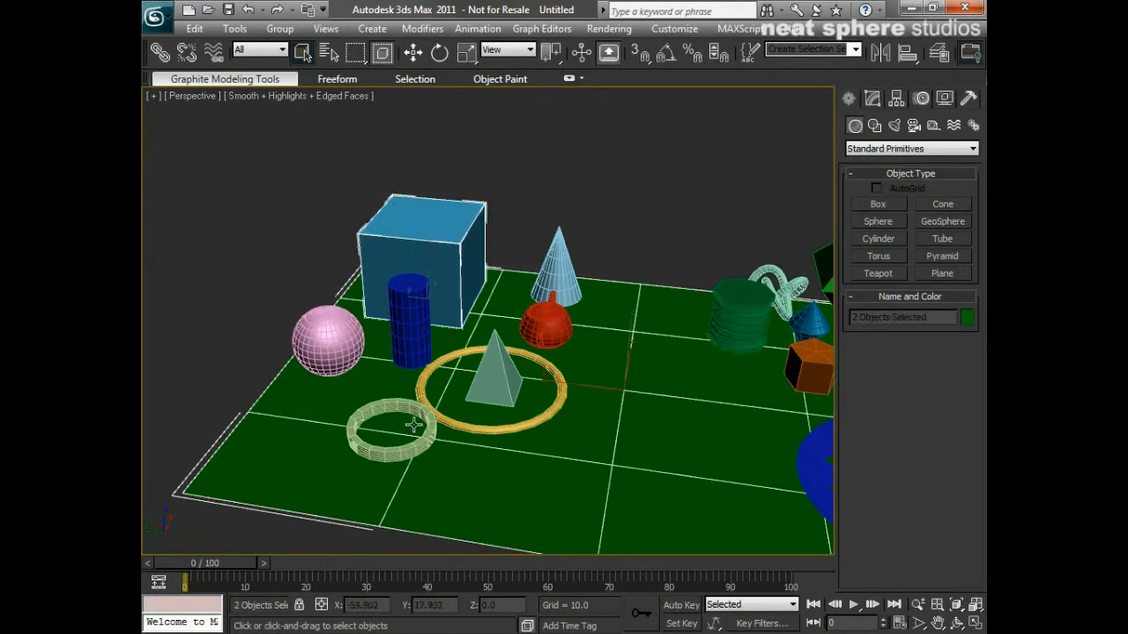
# Step: Isolate the box, sphere and plane with Alt+Q, then select the blue box
pyautogui.click(326, 339)
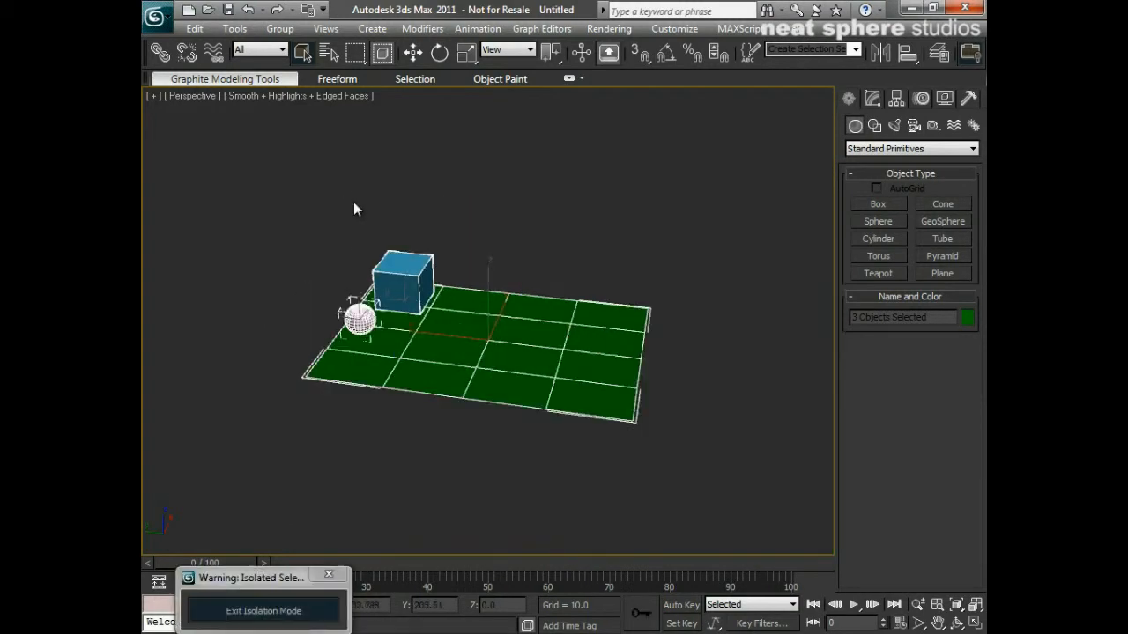
pyautogui.moveTo(532, 389)
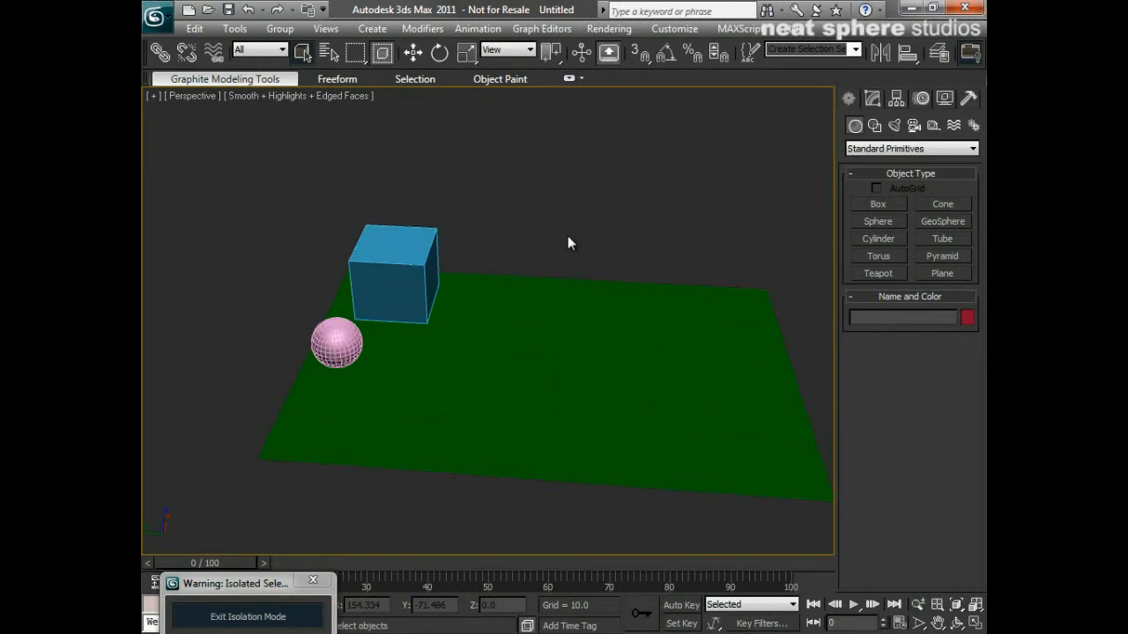
pyautogui.moveTo(564, 247)
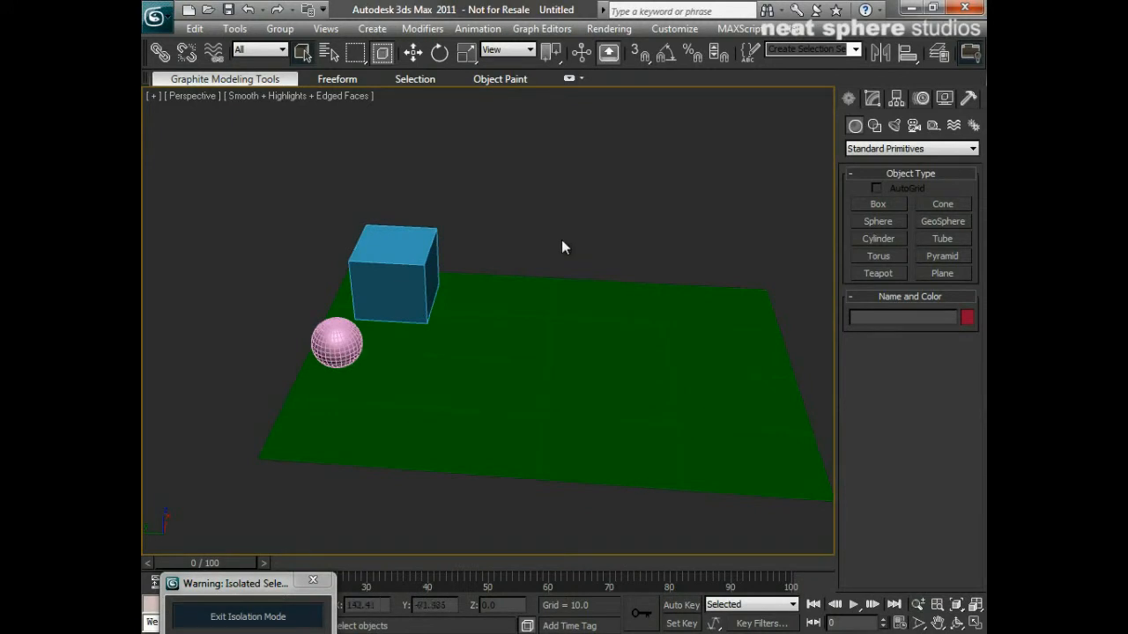
pyautogui.click(396, 273)
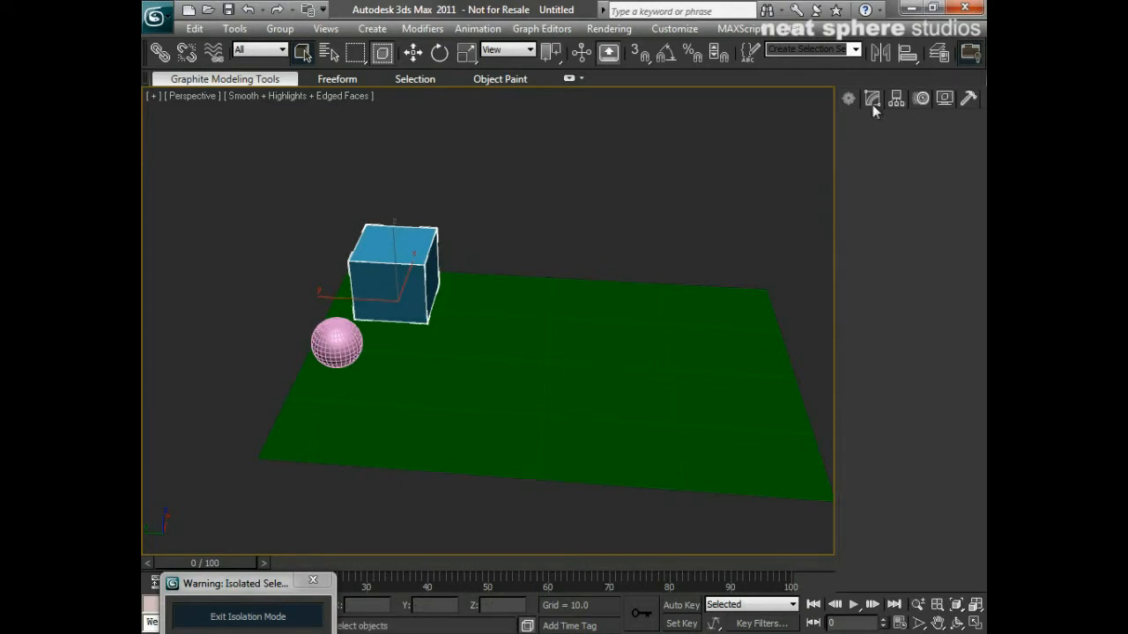
# Step: Resize the box to 75.141 × 29.21 × 62.608 with 5, 3 and 4 segments
pyautogui.click(872, 98)
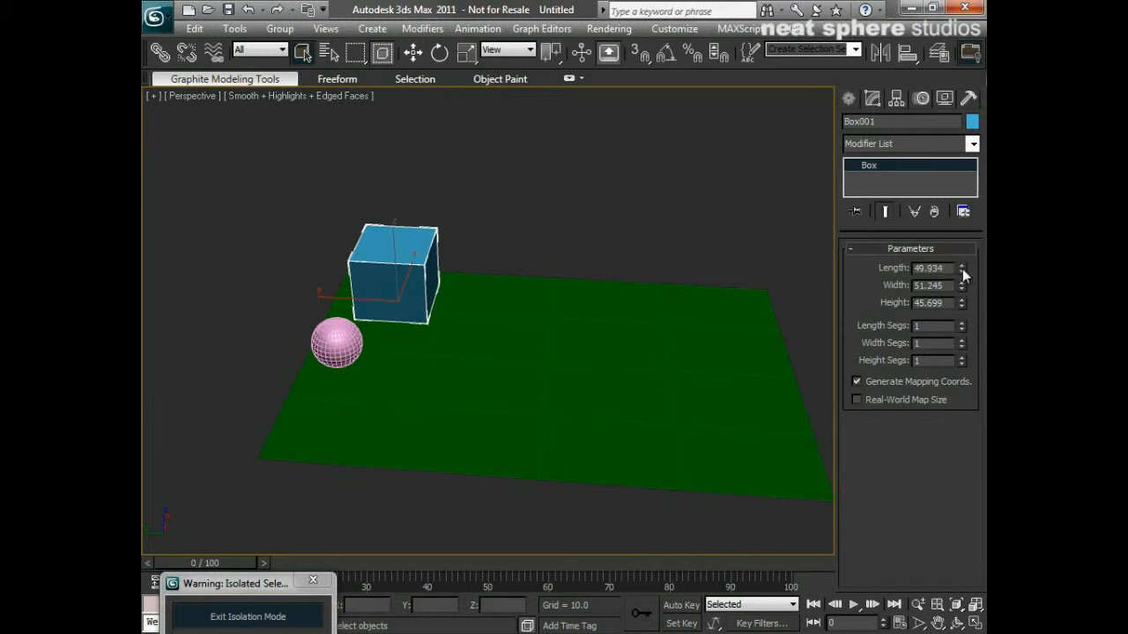
pyautogui.click(962, 270)
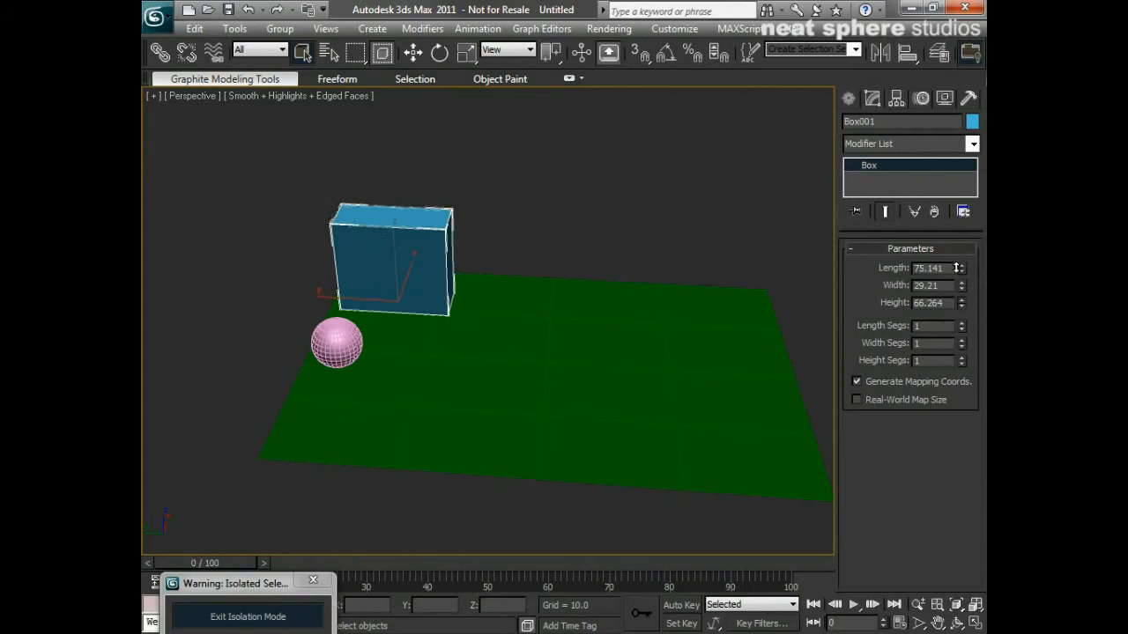
pyautogui.click(961, 305)
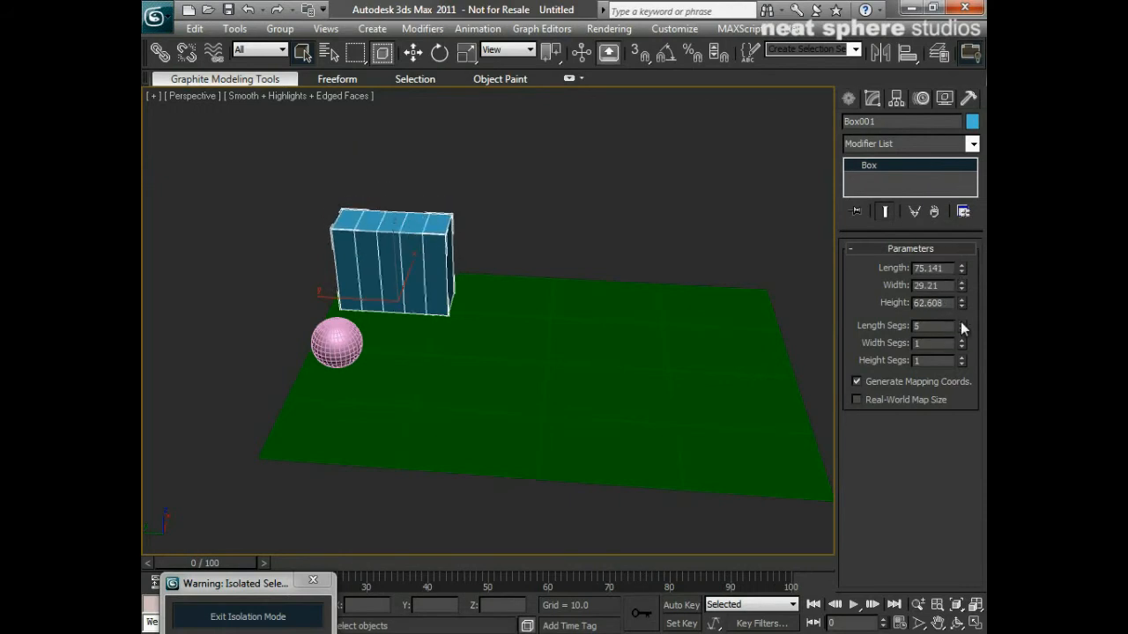
pyautogui.click(960, 339)
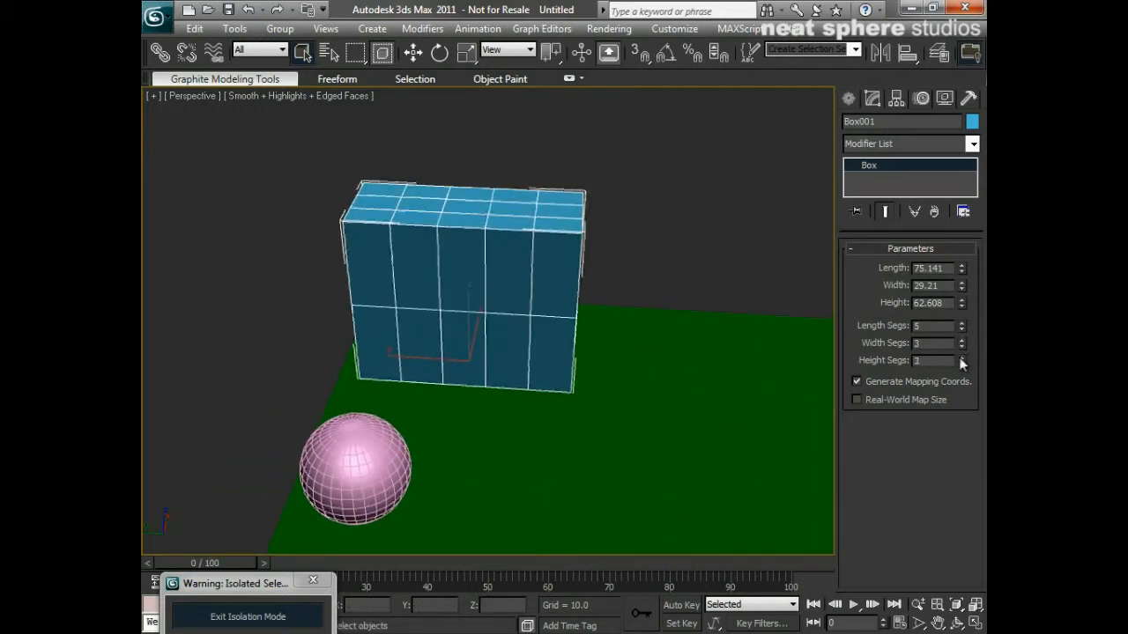
pyautogui.click(962, 357)
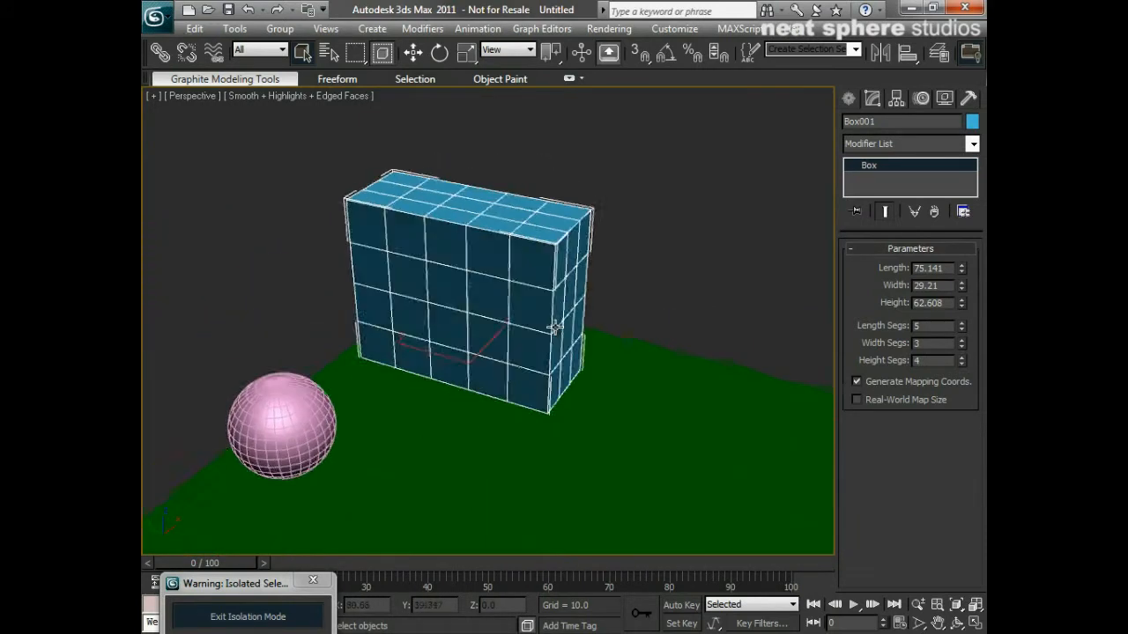
# Step: Orbit to inspect the box's segment grid and select the pink sphere
pyautogui.moveTo(551, 325); pyautogui.dragTo(504, 266)
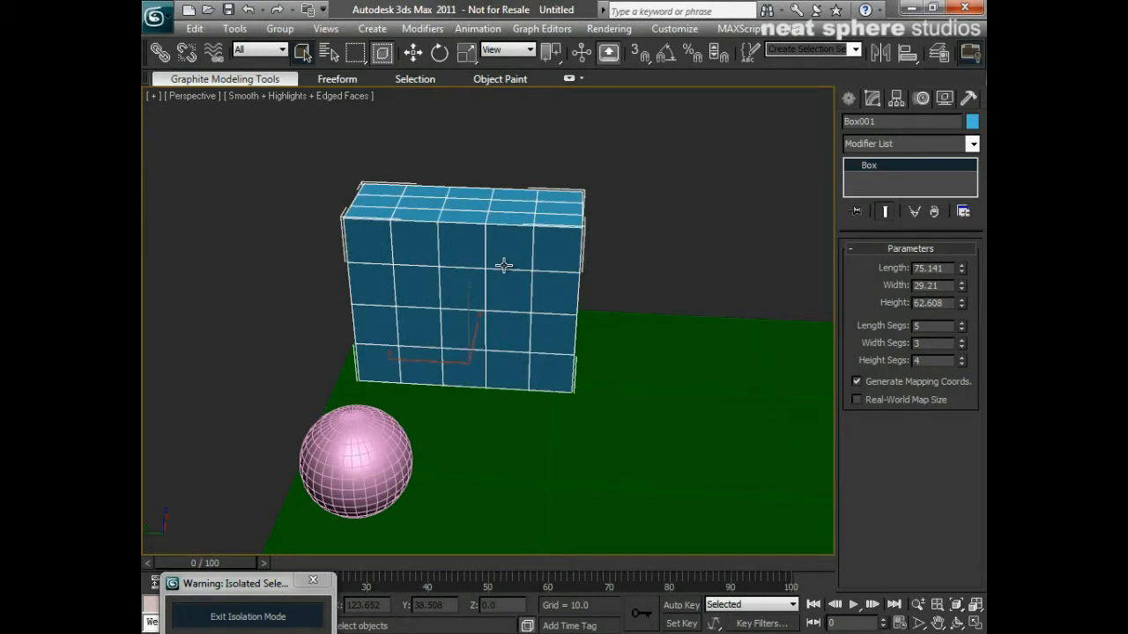
pyautogui.scroll(-3)
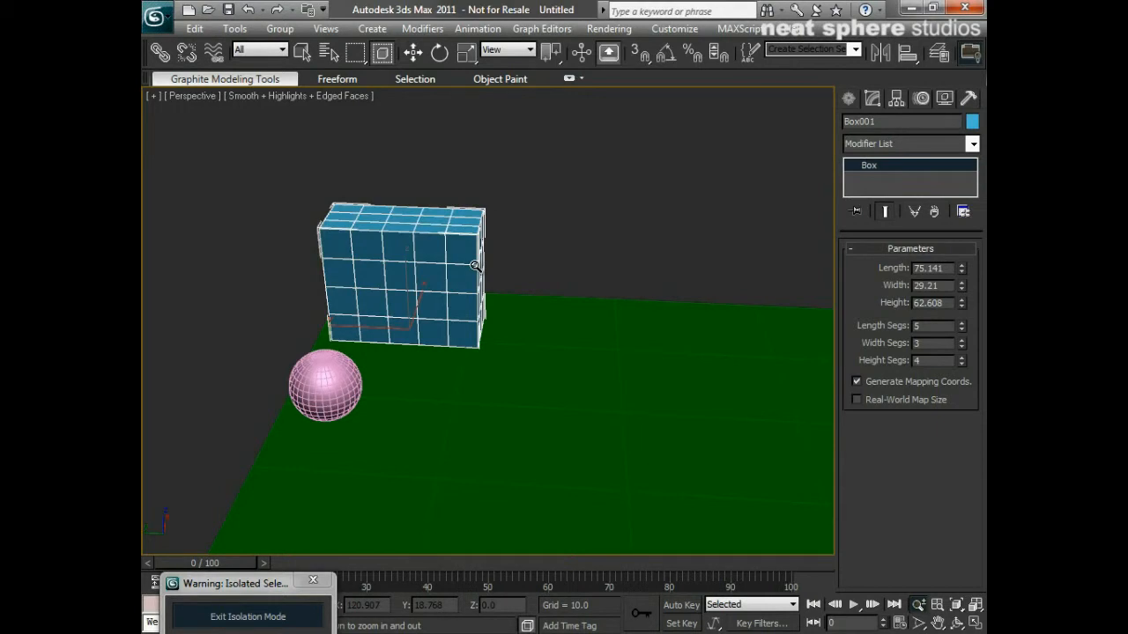
pyautogui.moveTo(458, 275)
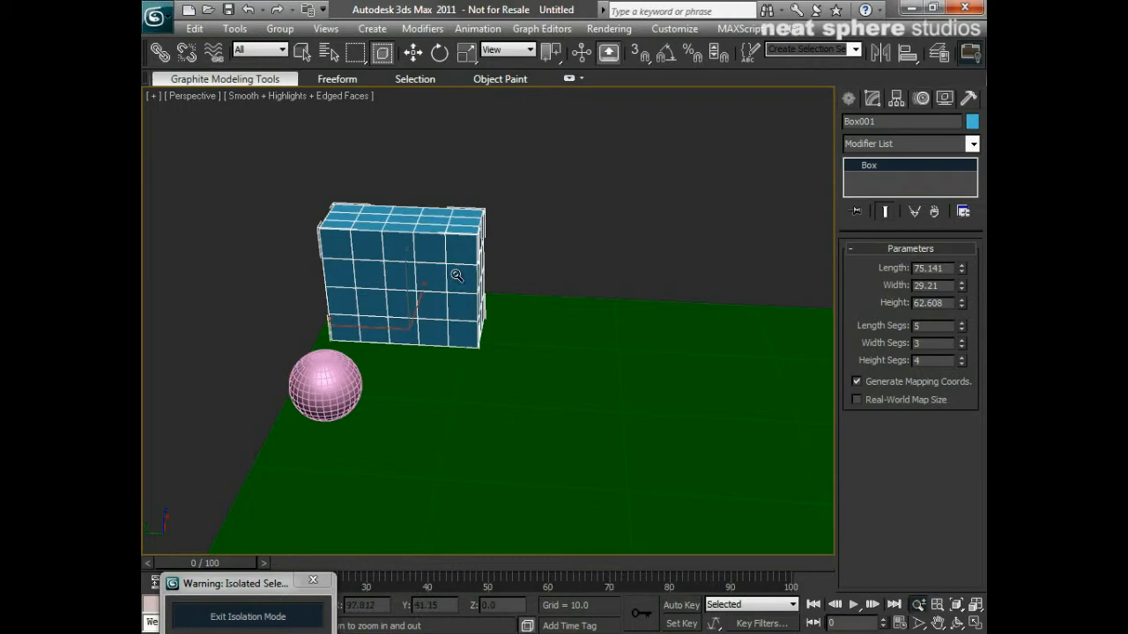
pyautogui.click(326, 384)
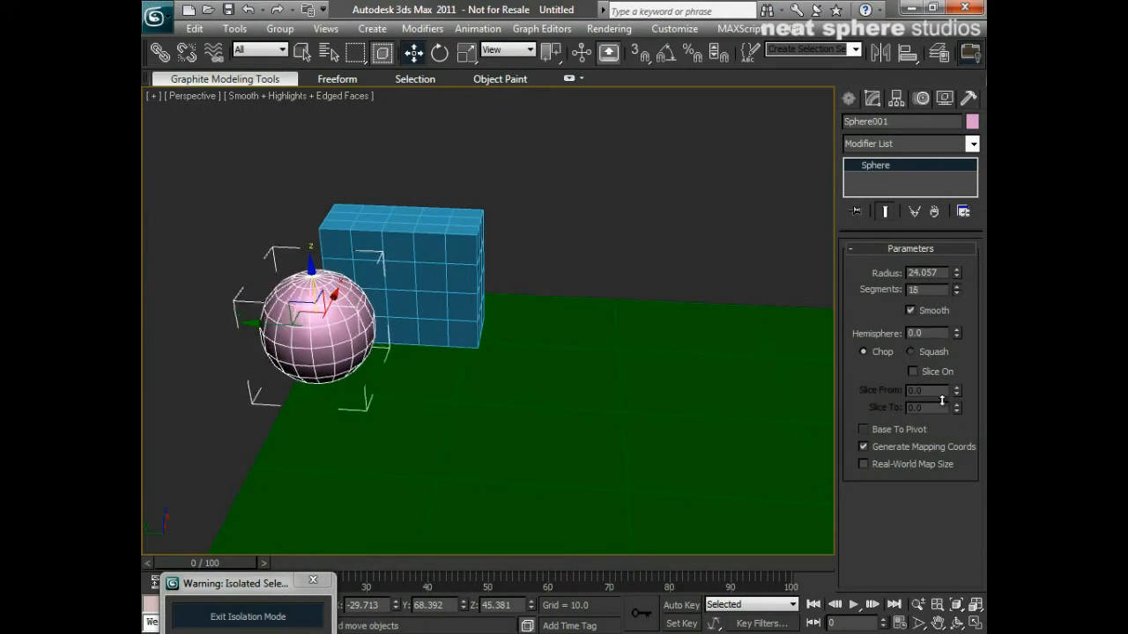
# Step: Adjust the sphere's hemisphere with Chop and Squash, ending at hemisphere 0.0 with Squash
pyautogui.click(957, 287)
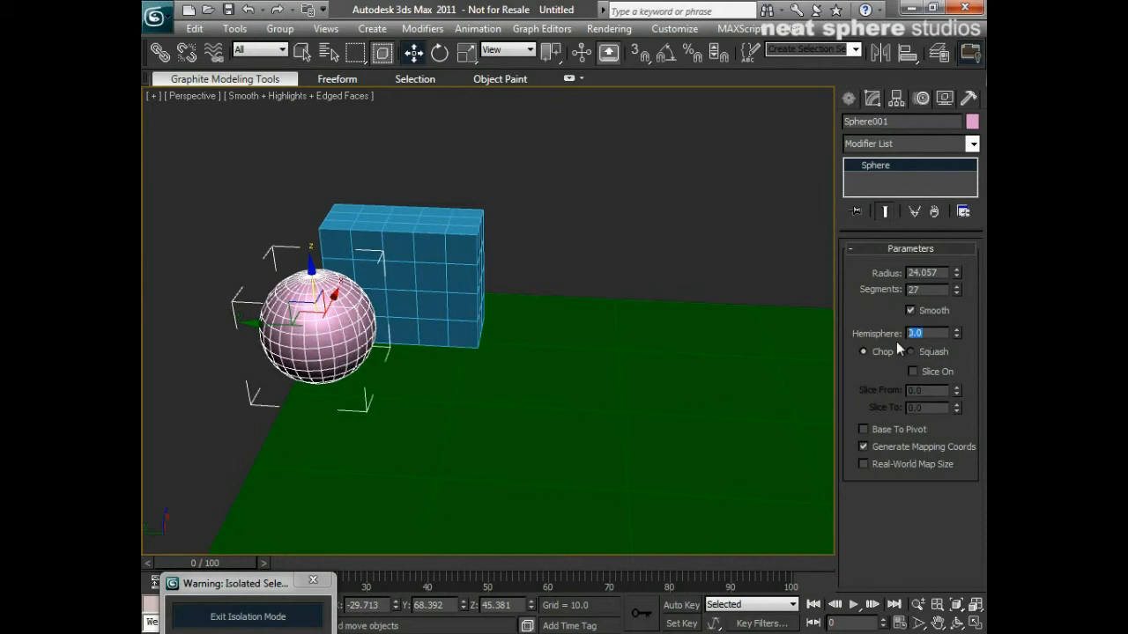
pyautogui.write('0.')
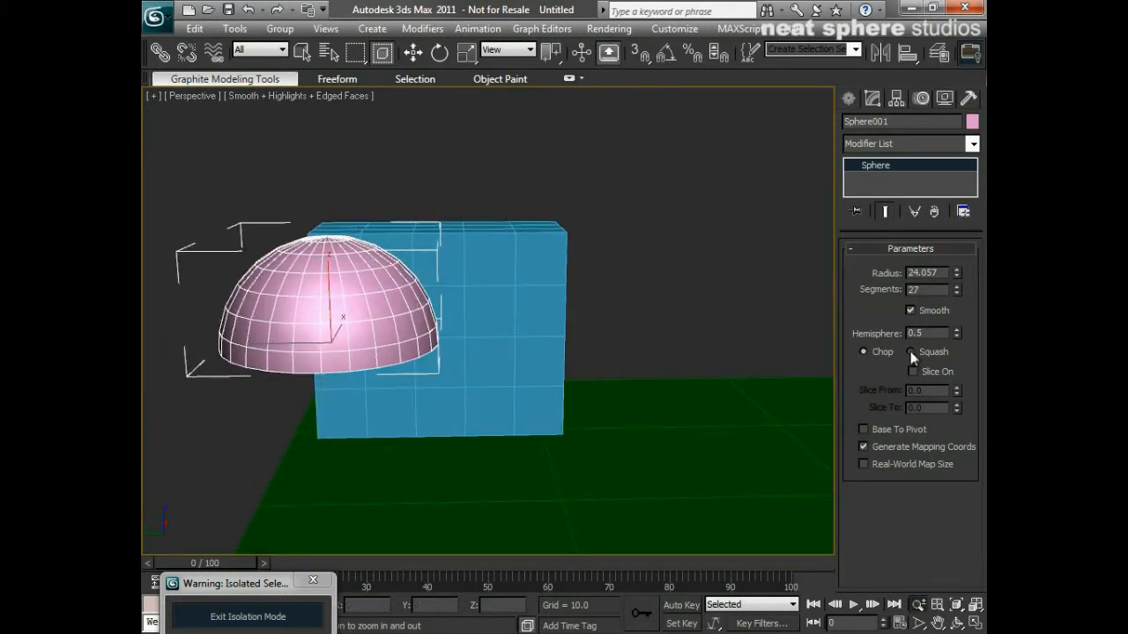
pyautogui.click(864, 352)
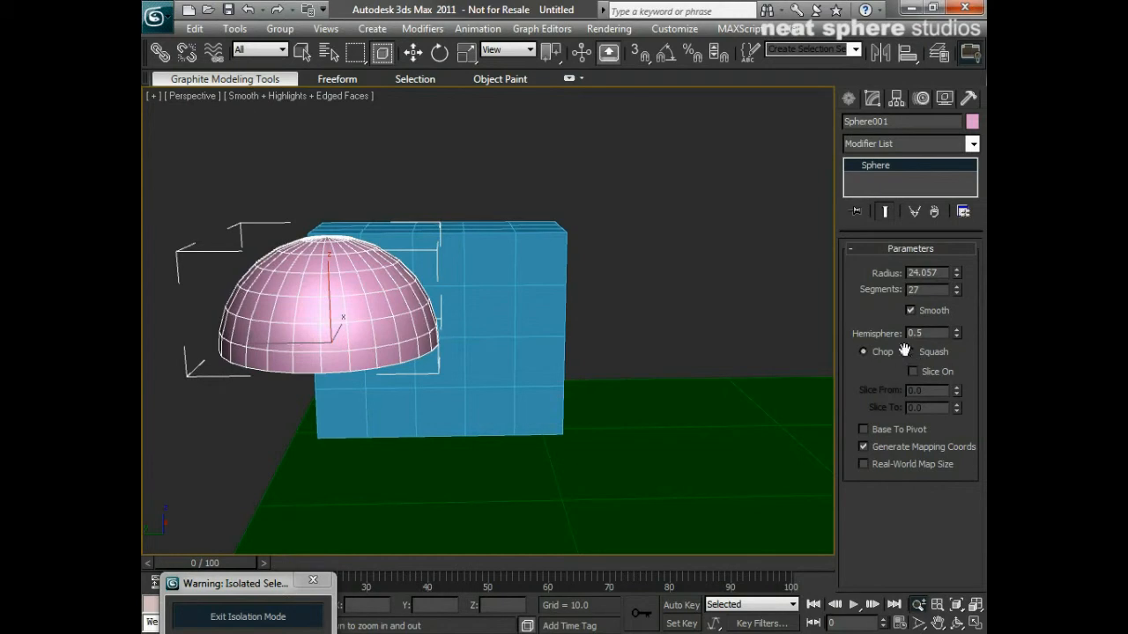
pyautogui.click(912, 352)
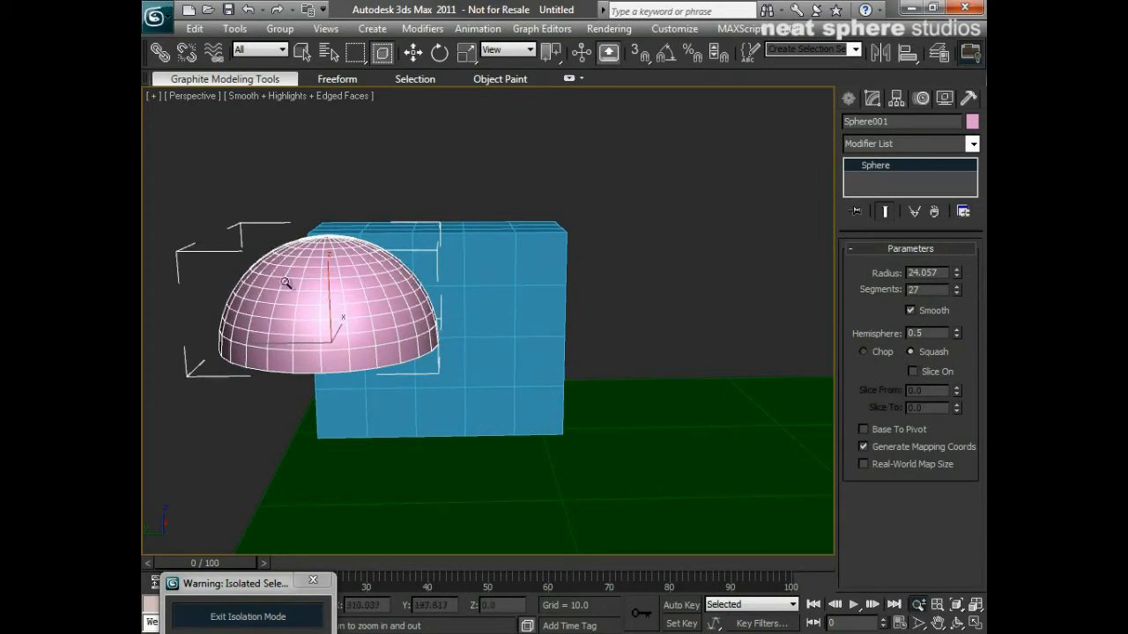
pyautogui.moveTo(357, 368)
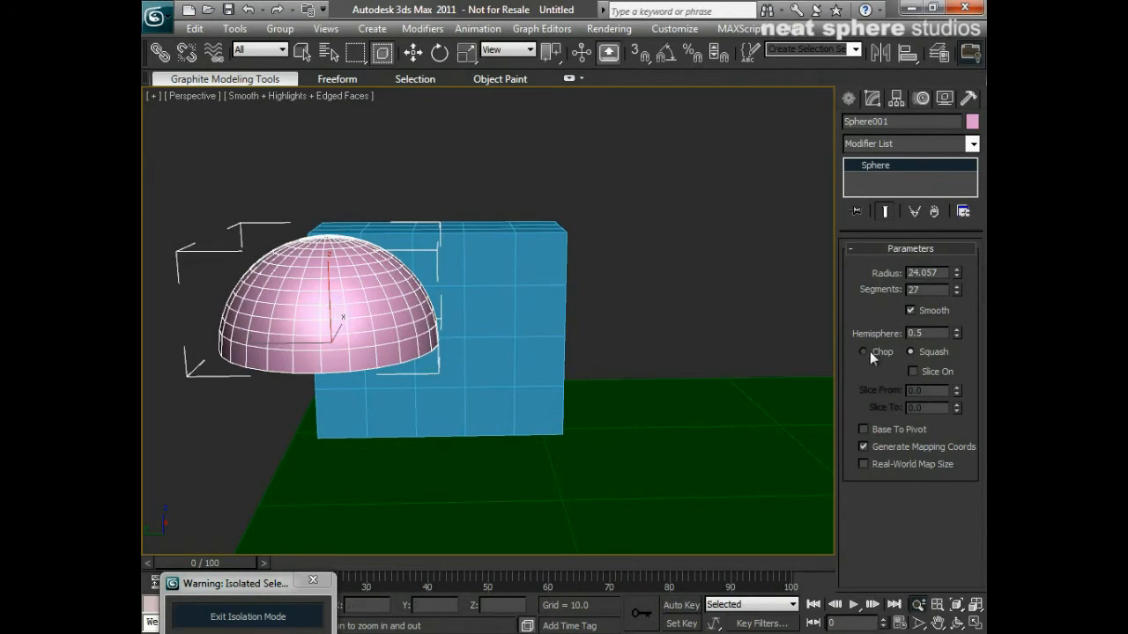
pyautogui.click(864, 351)
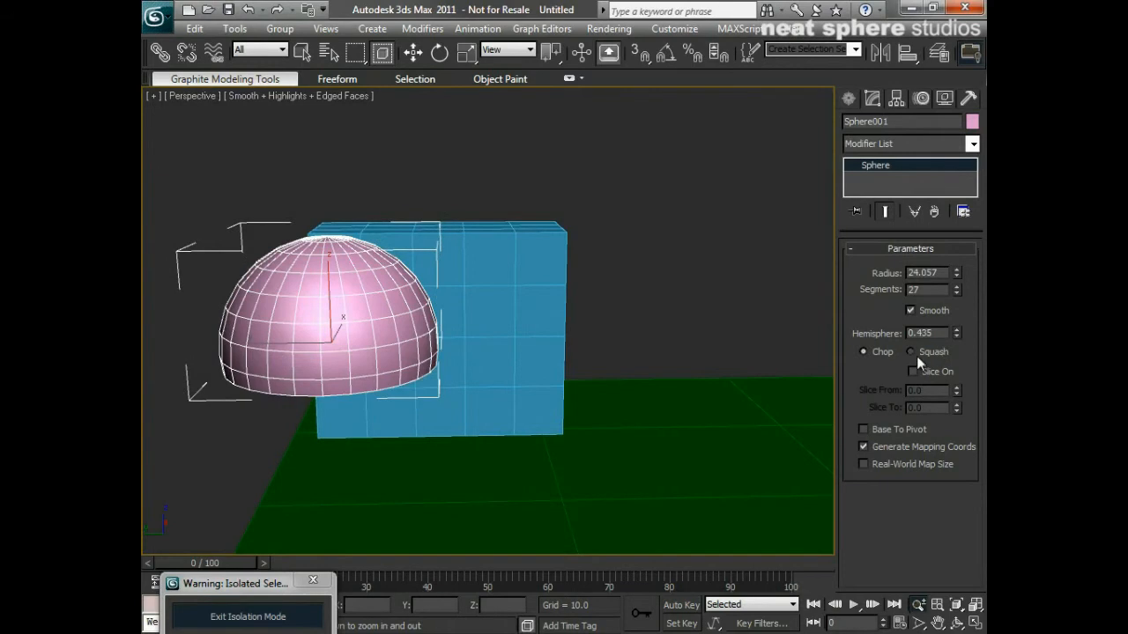
pyautogui.click(910, 352)
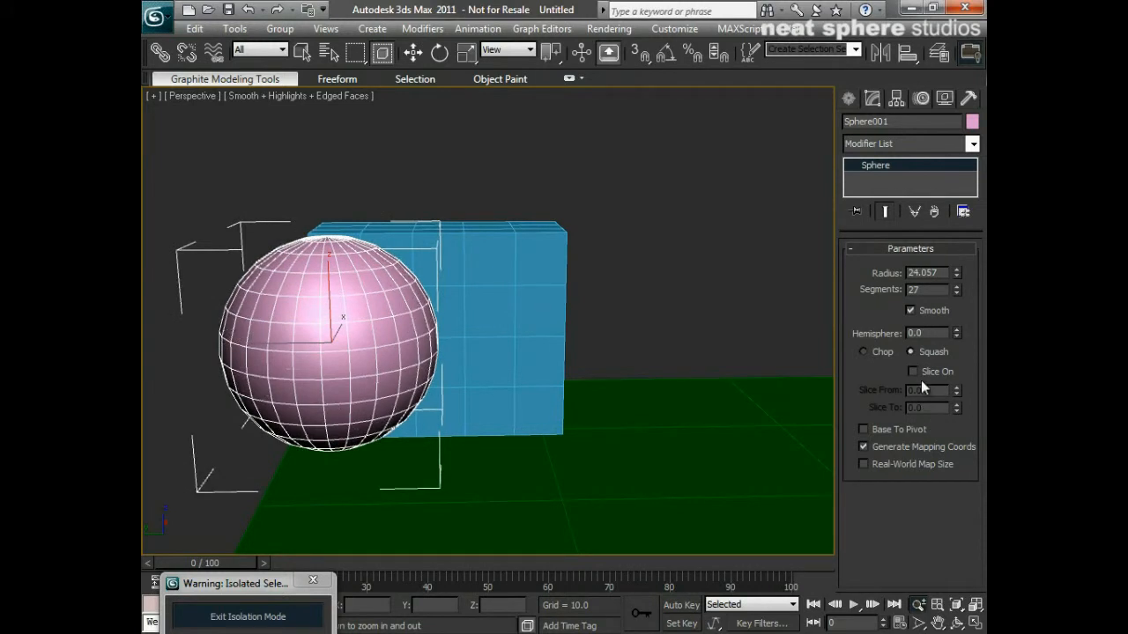
# Step: Turn on Slice from 335.5 for the sphere and rotate it about 95° on X
pyautogui.click(913, 371)
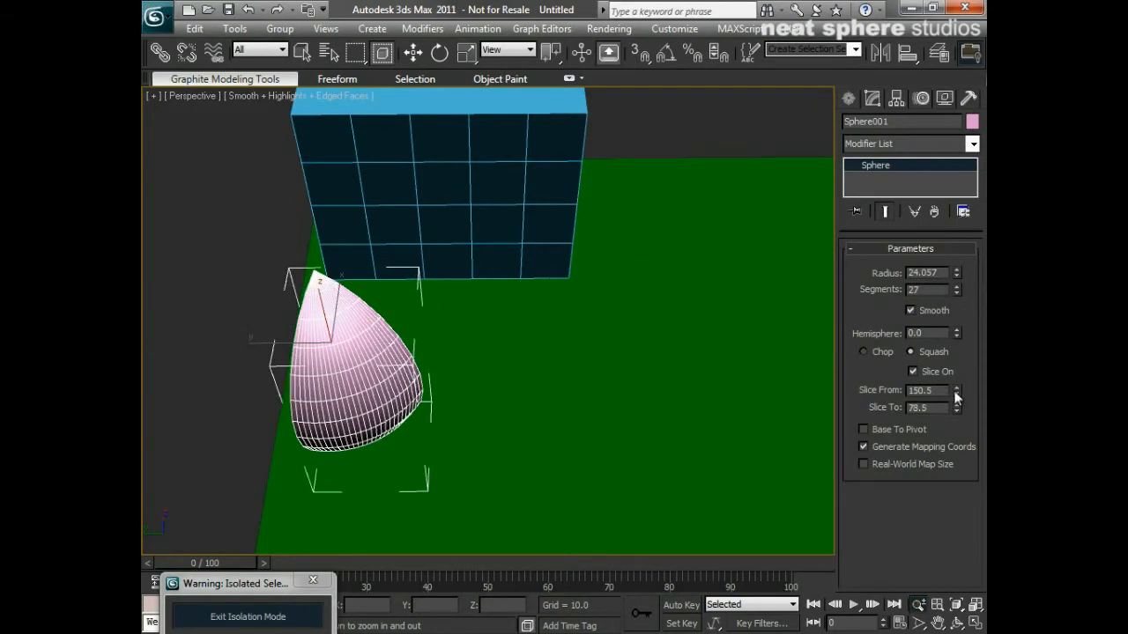
pyautogui.click(956, 387)
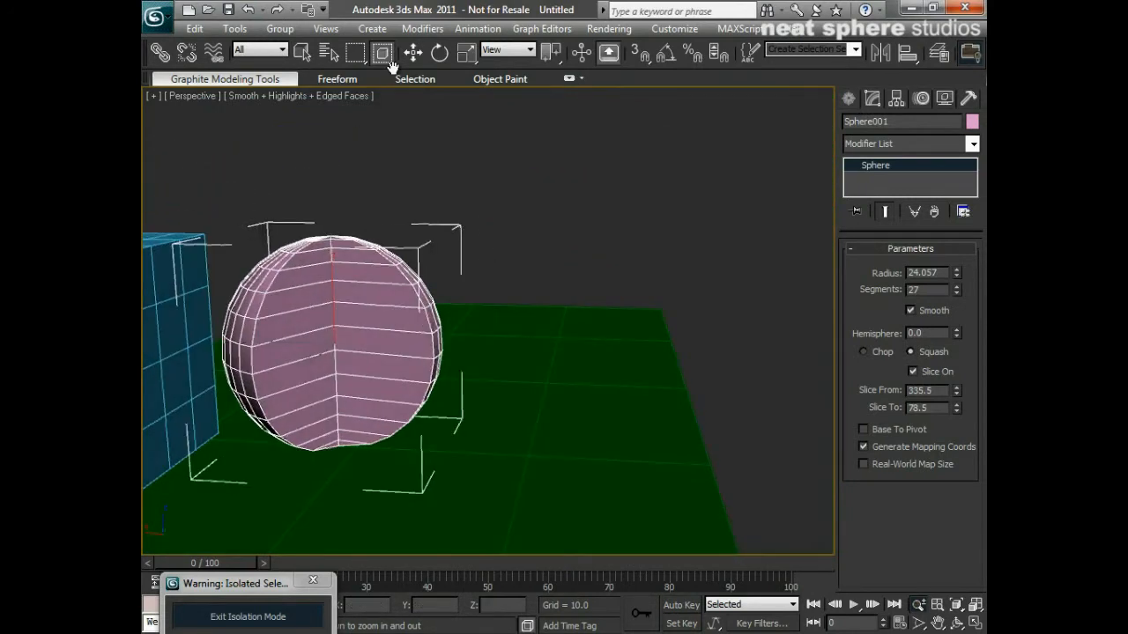
pyautogui.click(439, 53)
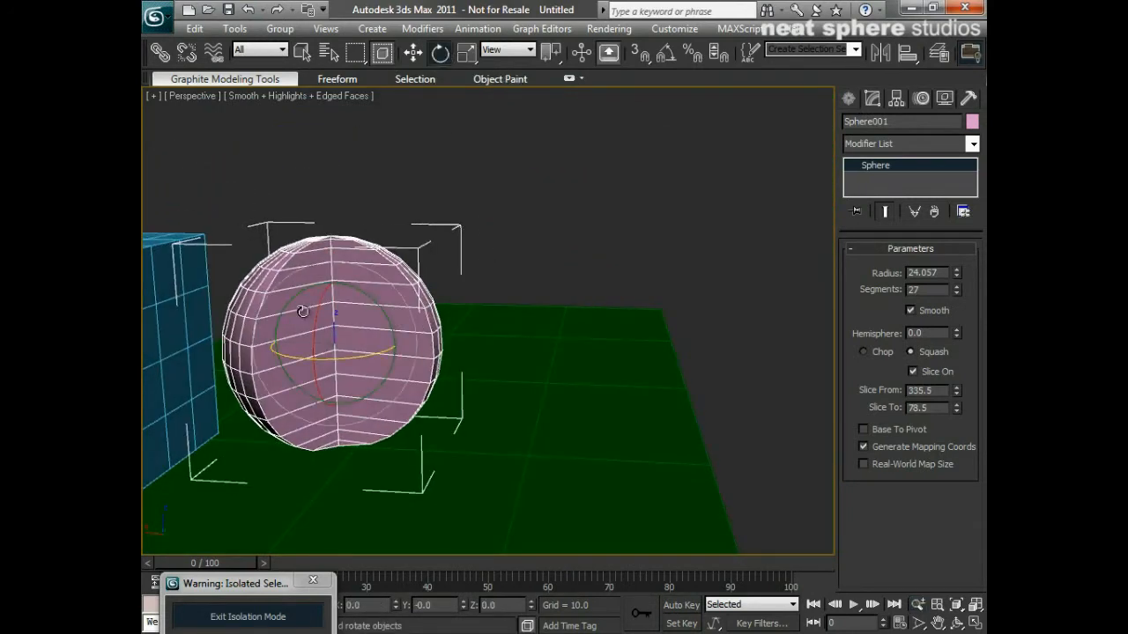
pyautogui.moveTo(302, 311); pyautogui.dragTo(360, 186)
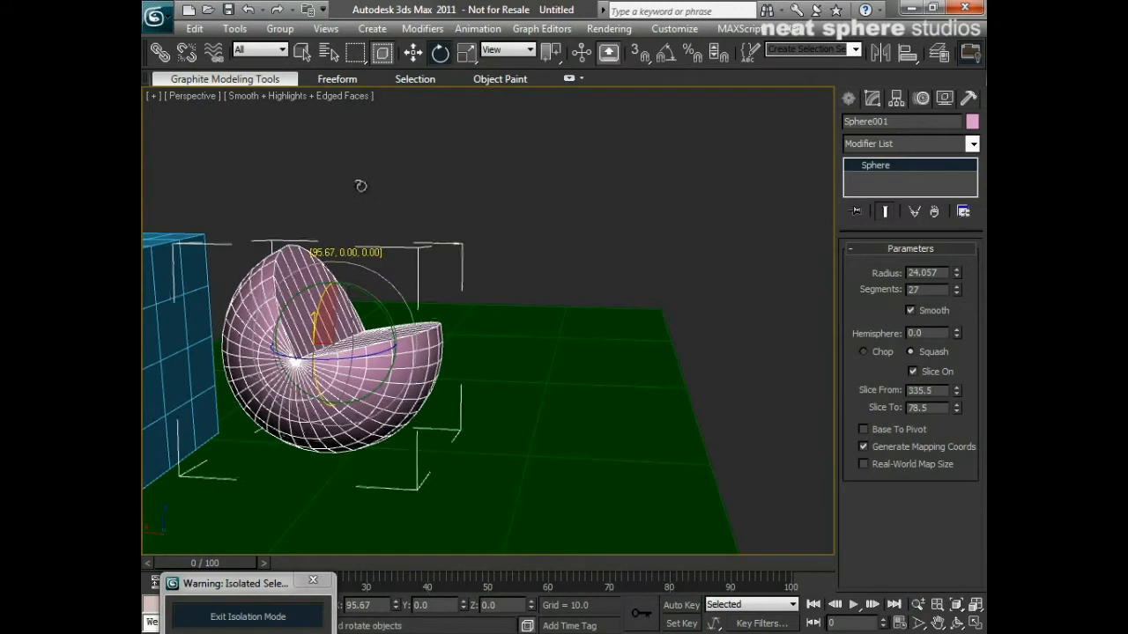
pyautogui.moveTo(352, 309); pyautogui.dragTo(423, 379)
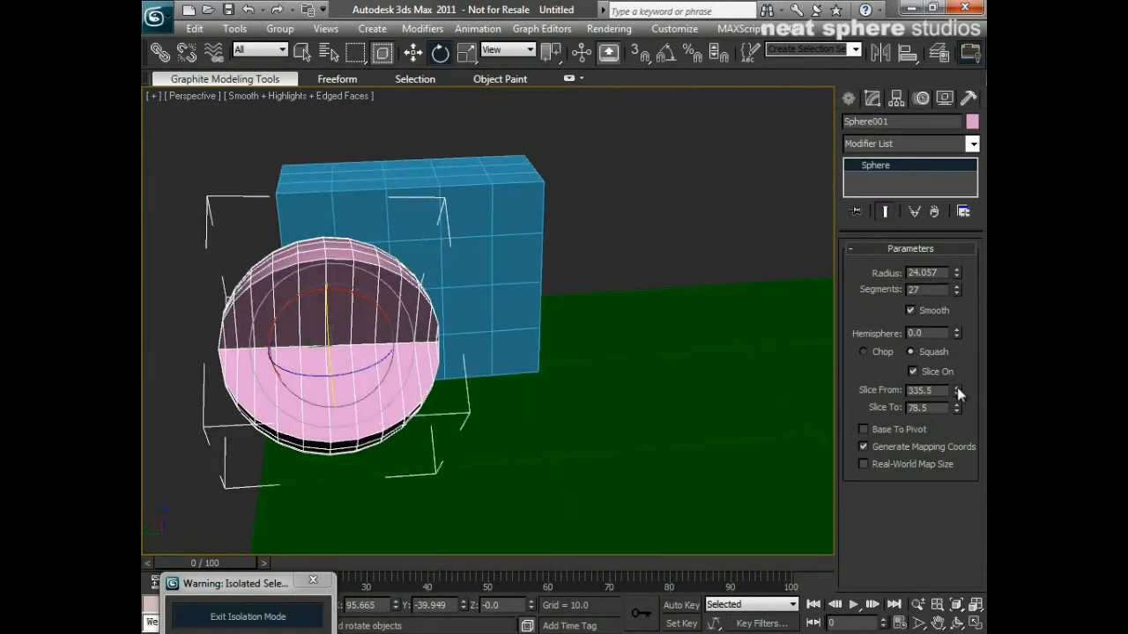
pyautogui.click(957, 387)
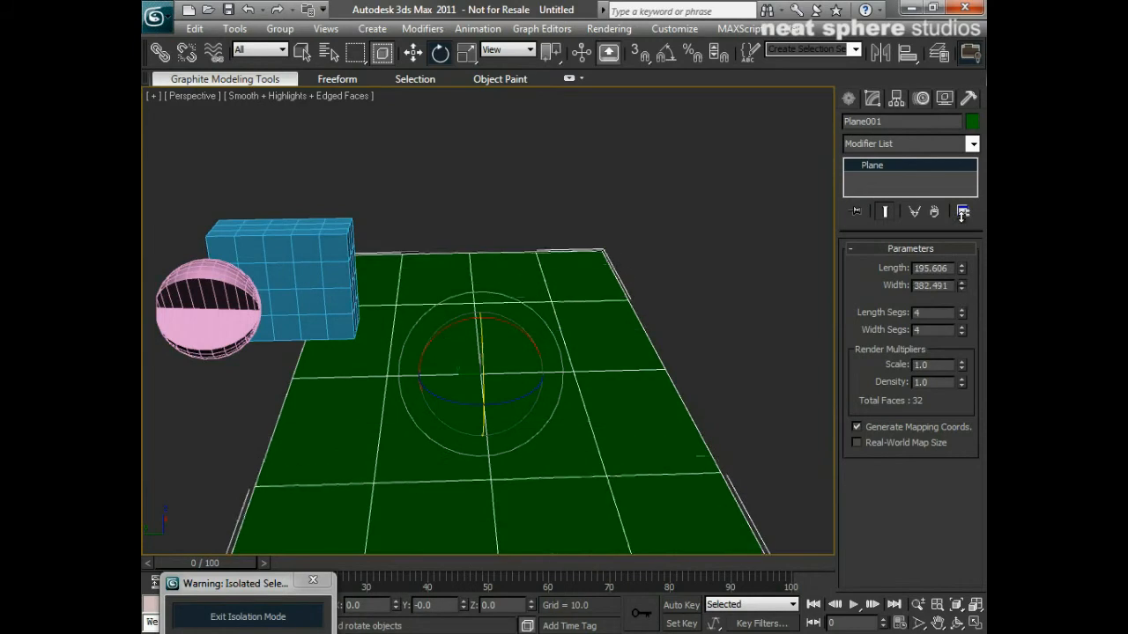
# Step: Set the plane to 5 length segments and 6 width segments
pyautogui.click(961, 310)
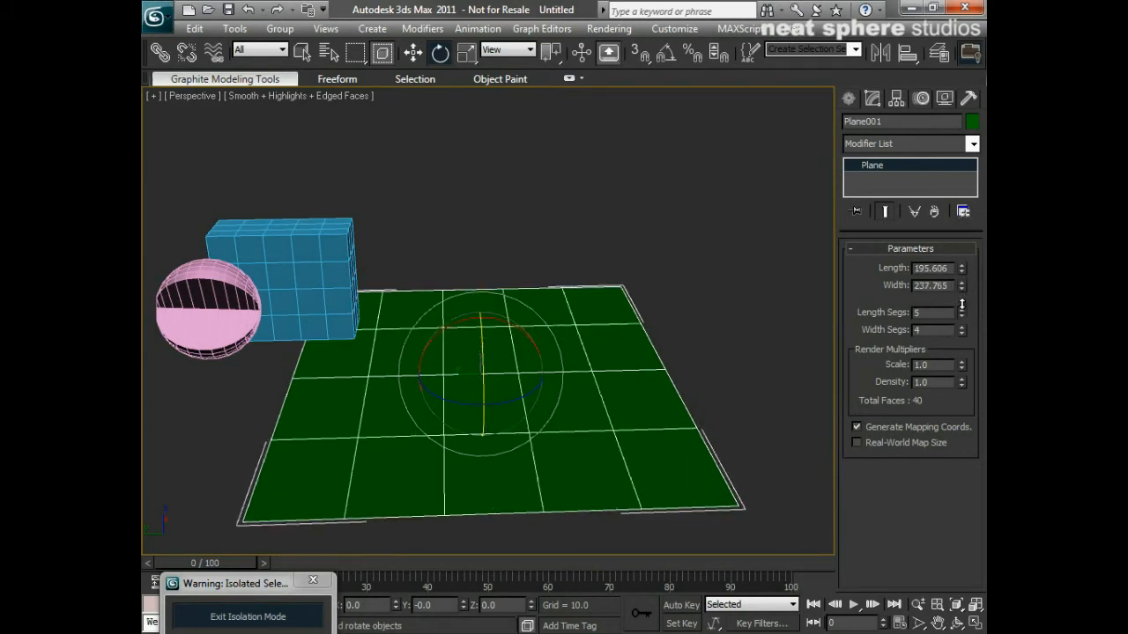
pyautogui.click(959, 325)
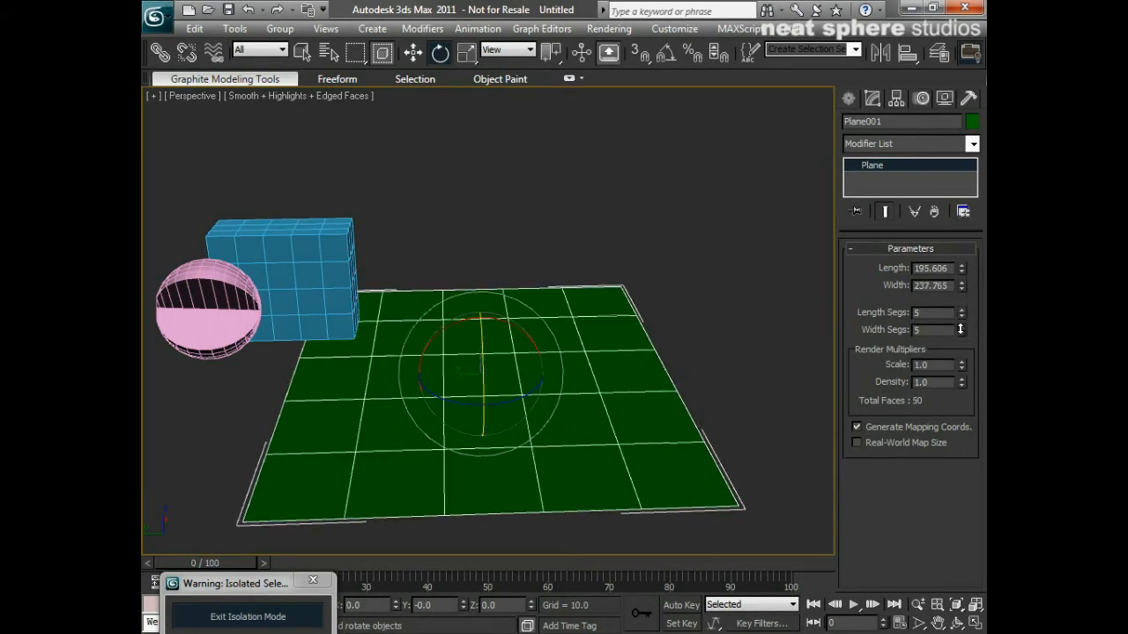
pyautogui.click(961, 326)
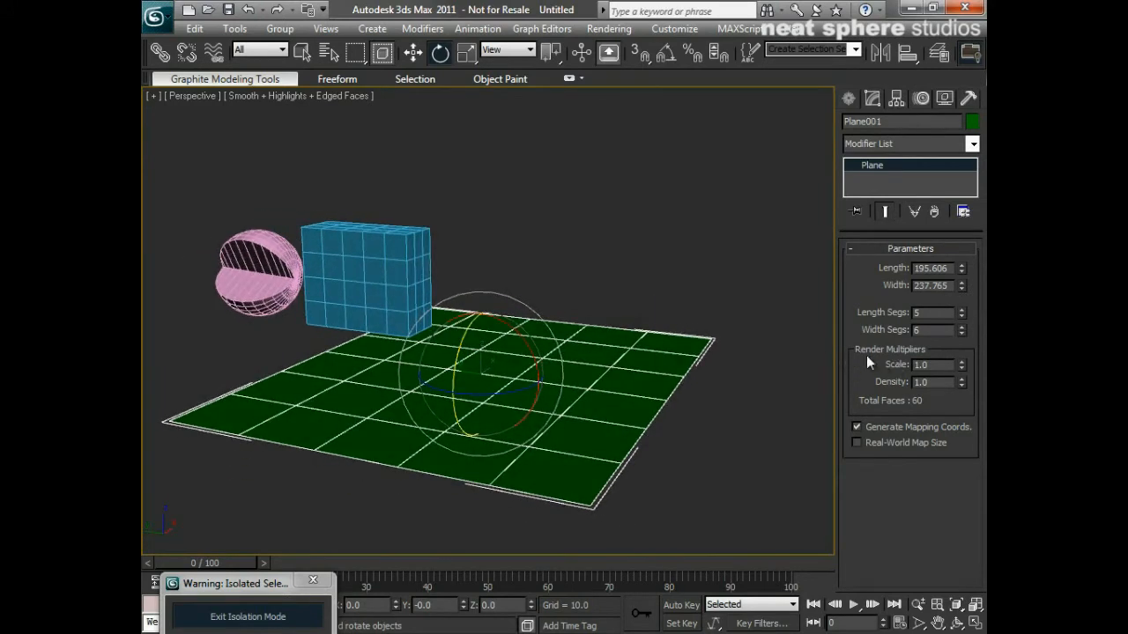
pyautogui.moveTo(610, 406)
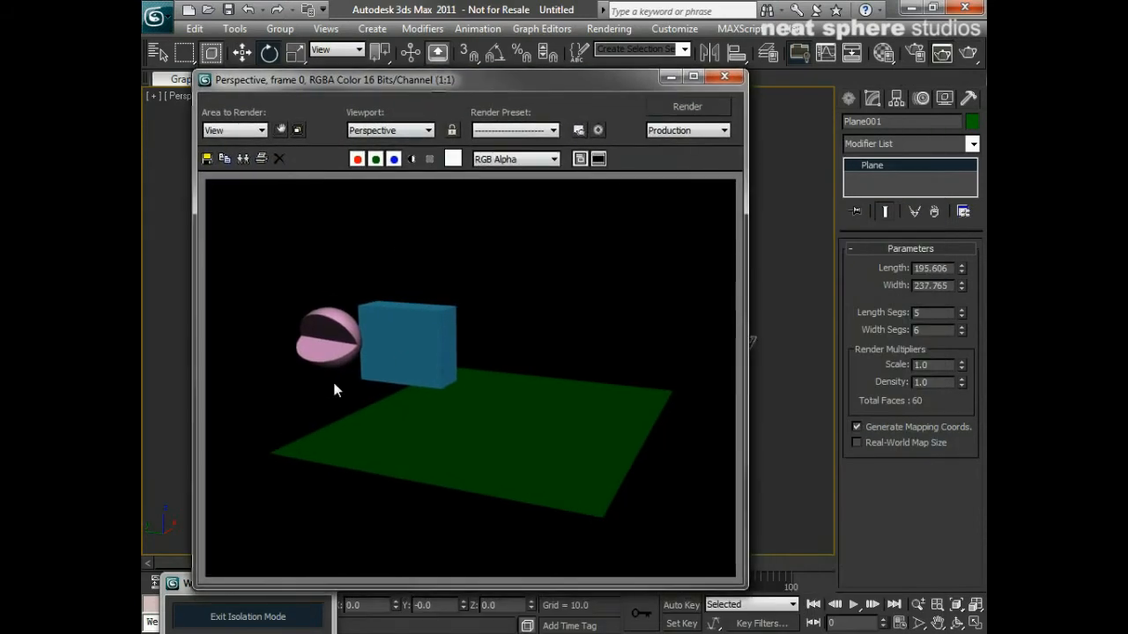
pyautogui.moveTo(654, 386)
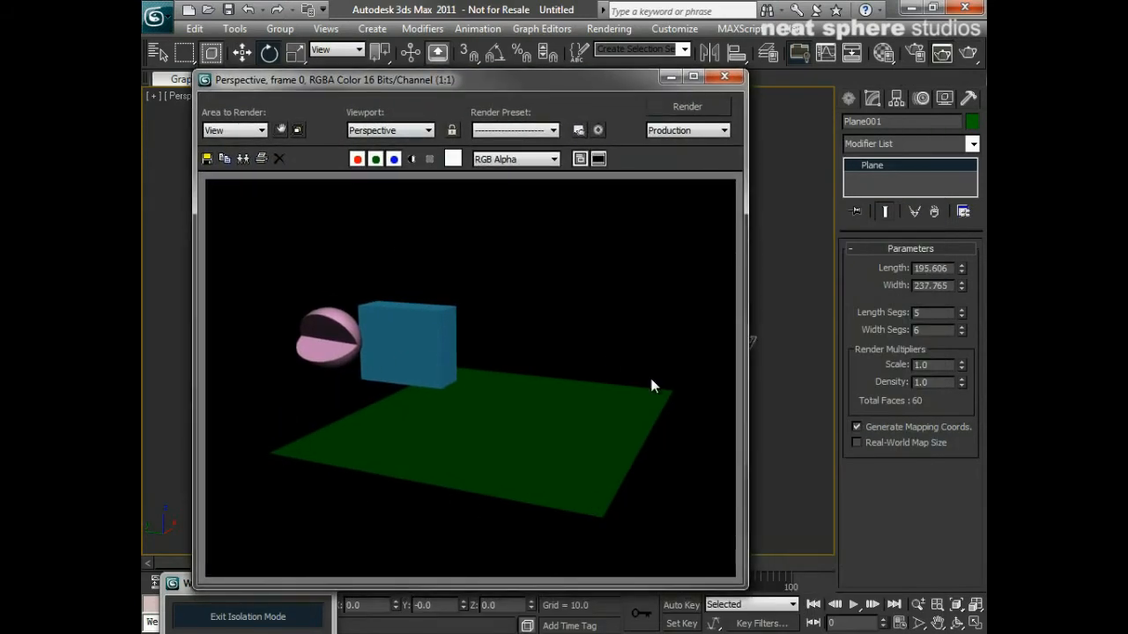
# Step: Test-render the plane at render scale 2, then 10, closing each rendered frame
pyautogui.click(724, 76)
pyautogui.write('2')
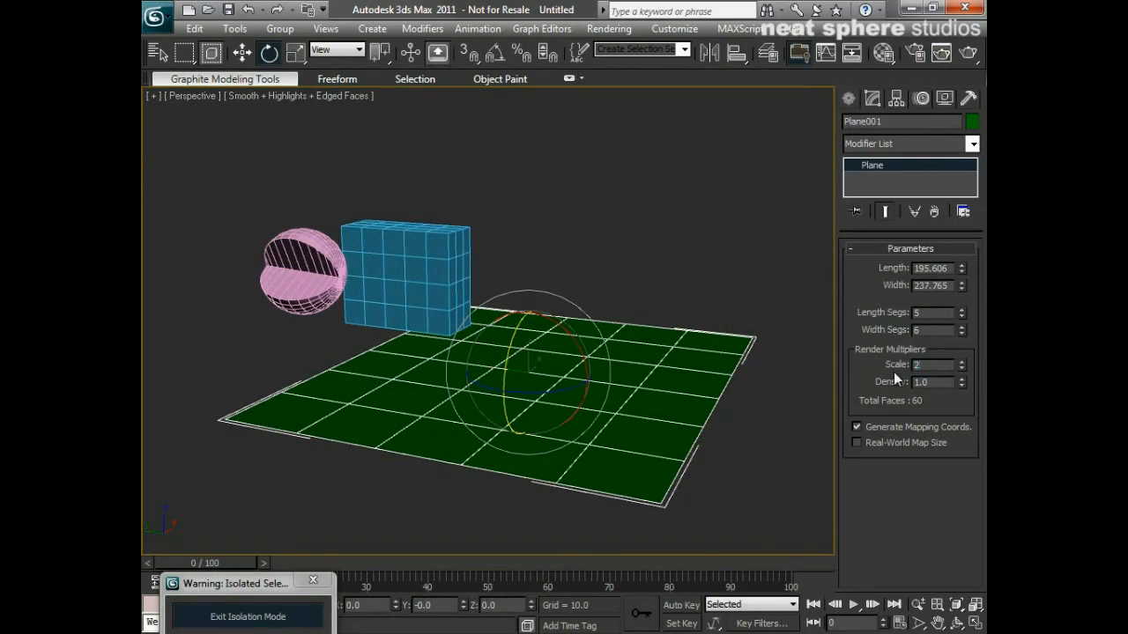
pyautogui.tripleClick(928, 364)
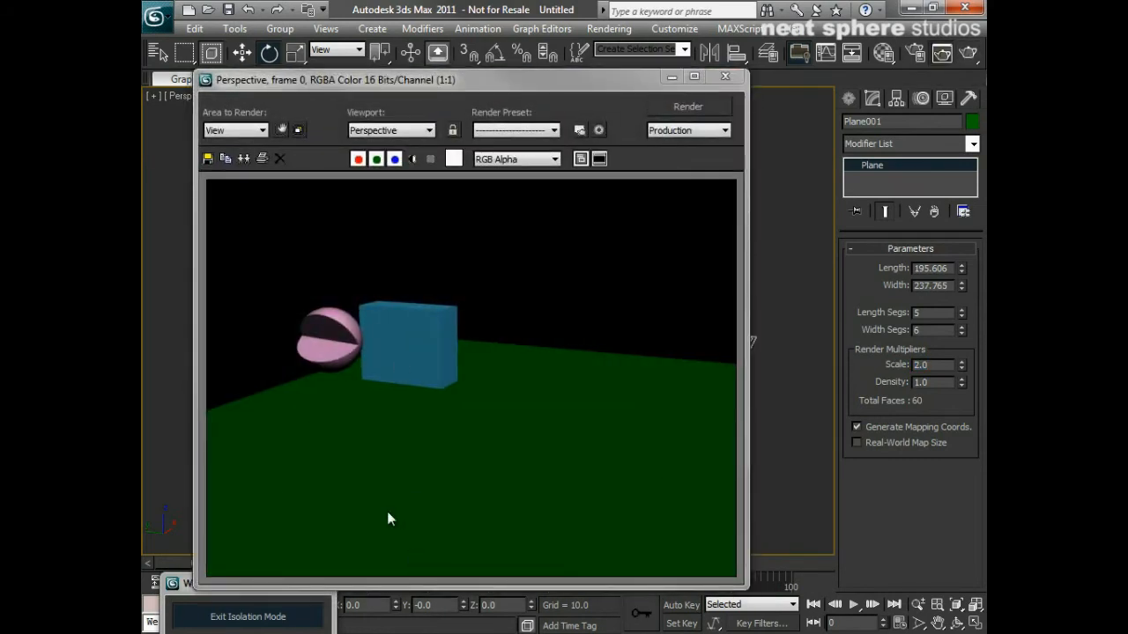
pyautogui.moveTo(725, 76)
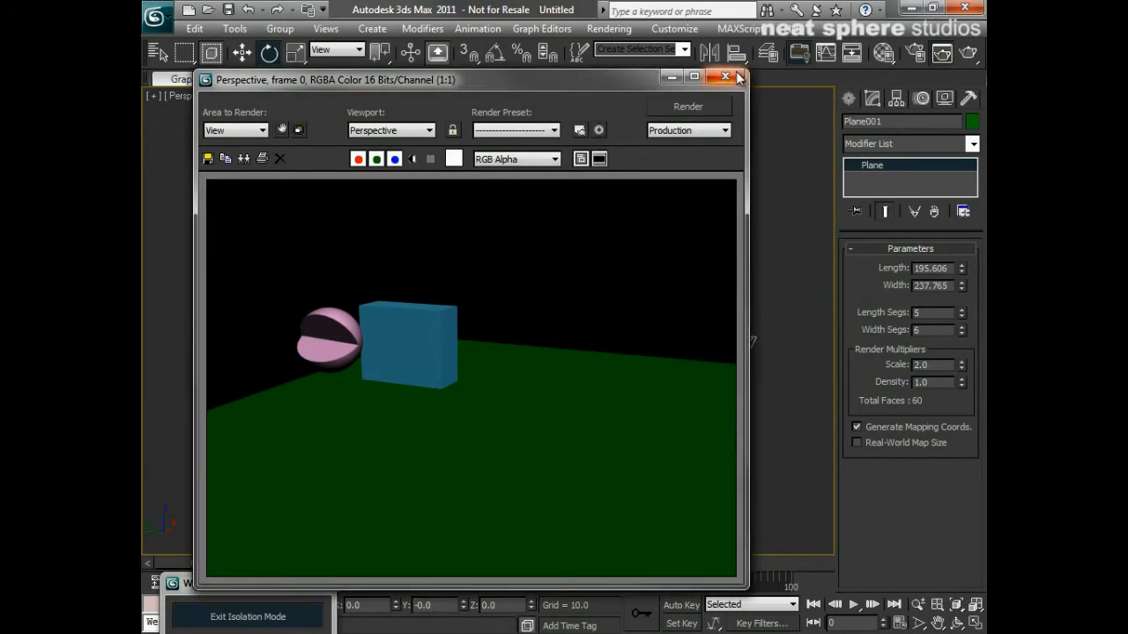
pyautogui.click(725, 76)
pyautogui.write('10')
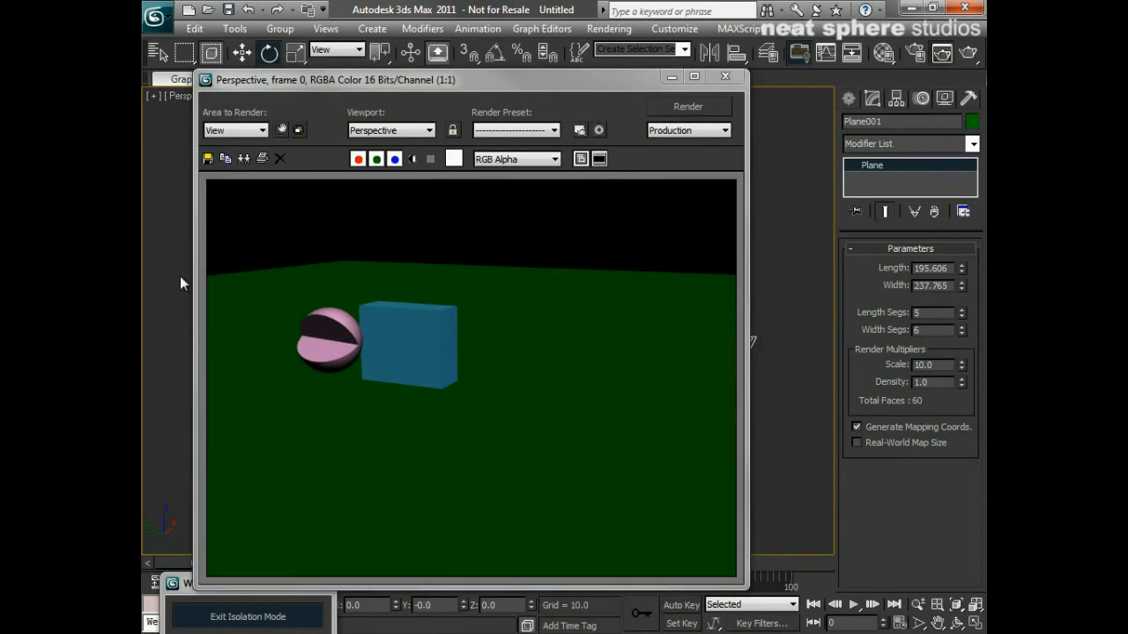
pyautogui.moveTo(414, 260)
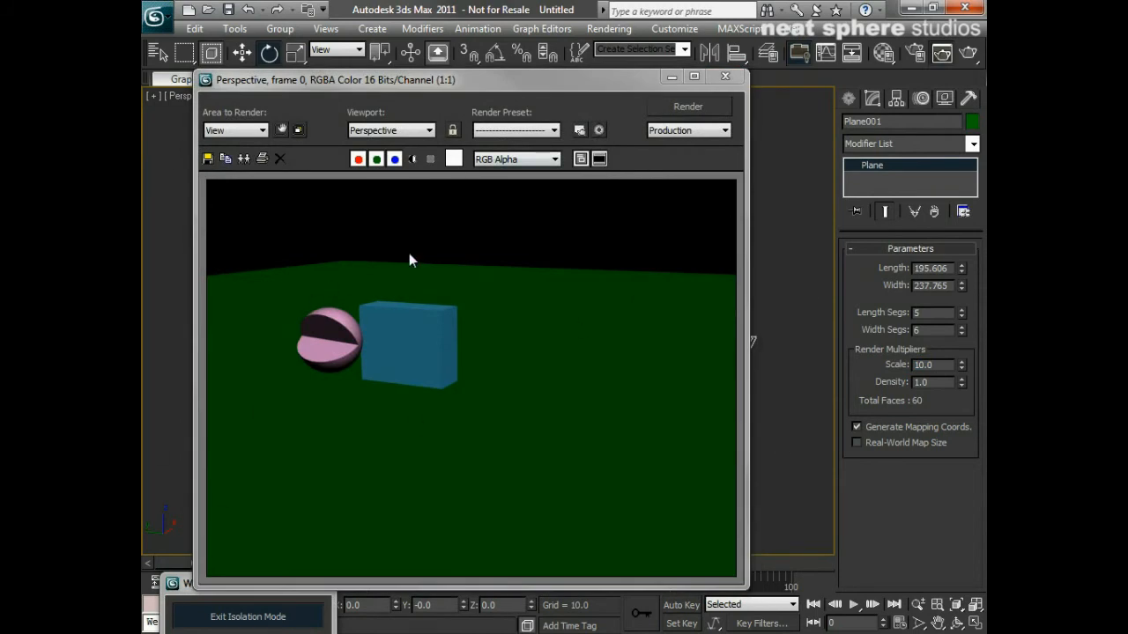
pyautogui.click(725, 75)
pyautogui.write('1')
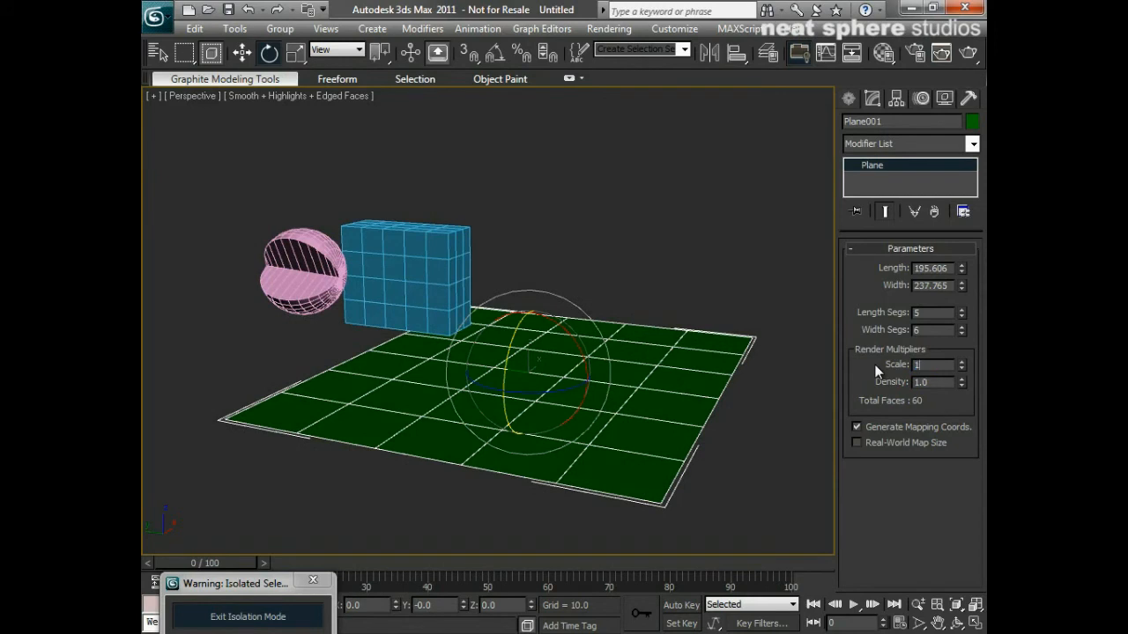
# Step: Reset the plane's render scale to 1, reselect Plane001, and show Standard Primitives
pyautogui.tripleClick(932, 365)
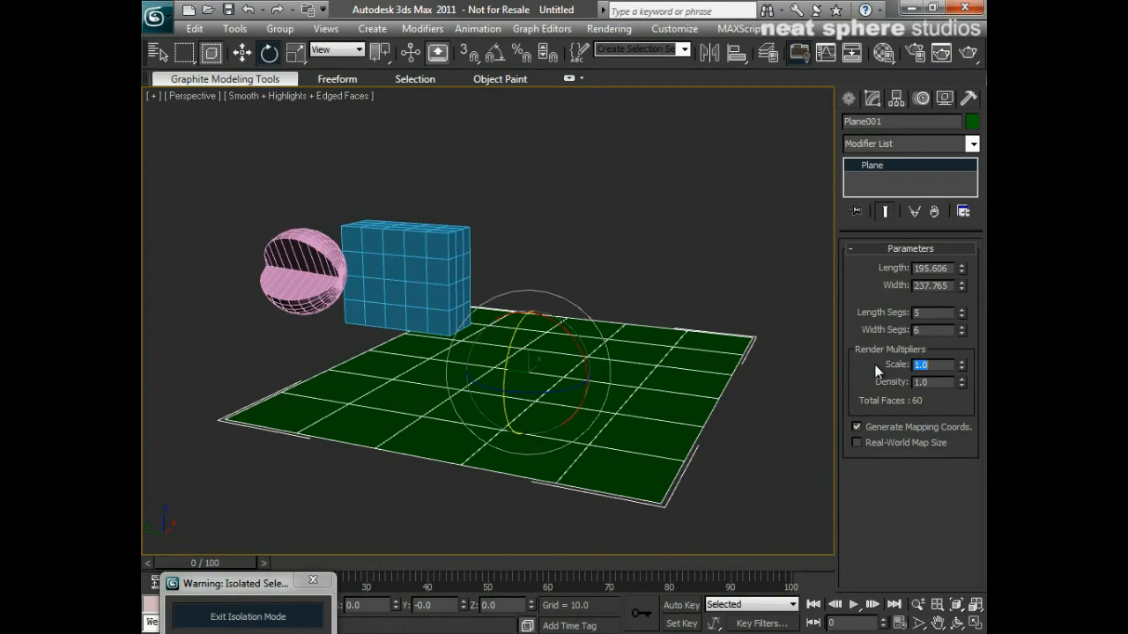
pyautogui.moveTo(846, 380)
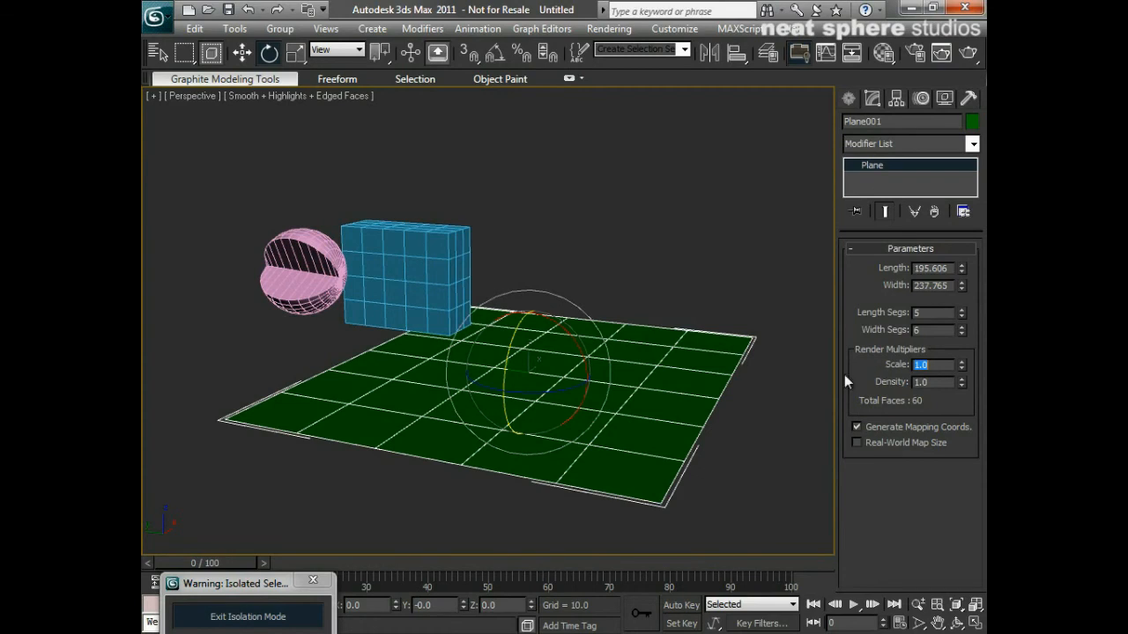
pyautogui.click(499, 242)
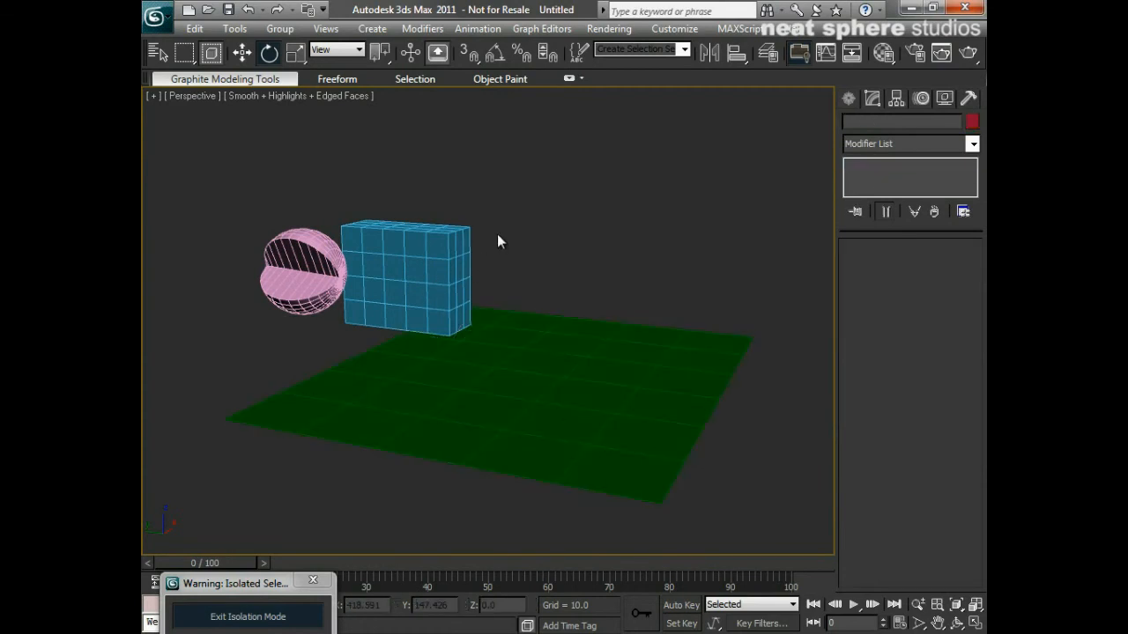
pyautogui.moveTo(497, 241); pyautogui.dragTo(533, 374)
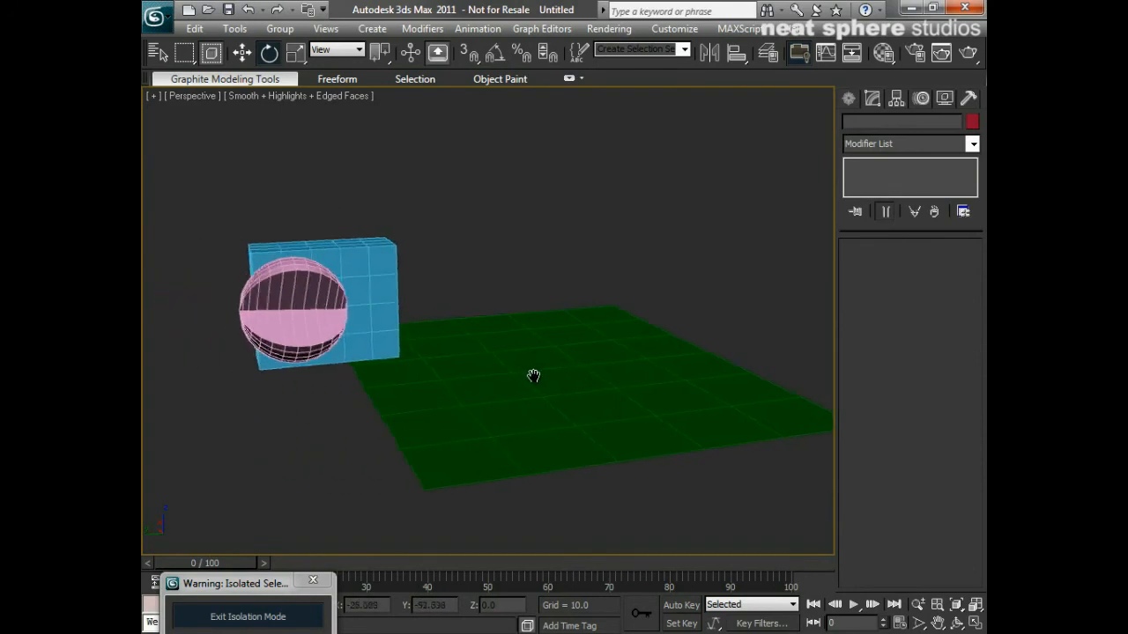
pyautogui.click(518, 368)
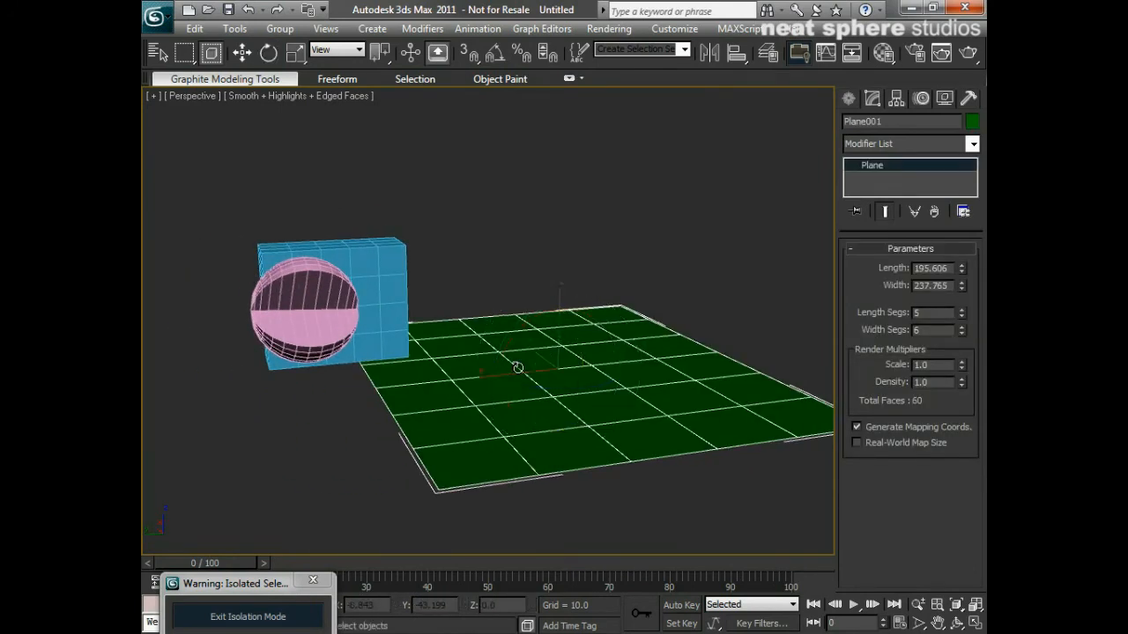
pyautogui.moveTo(518, 264)
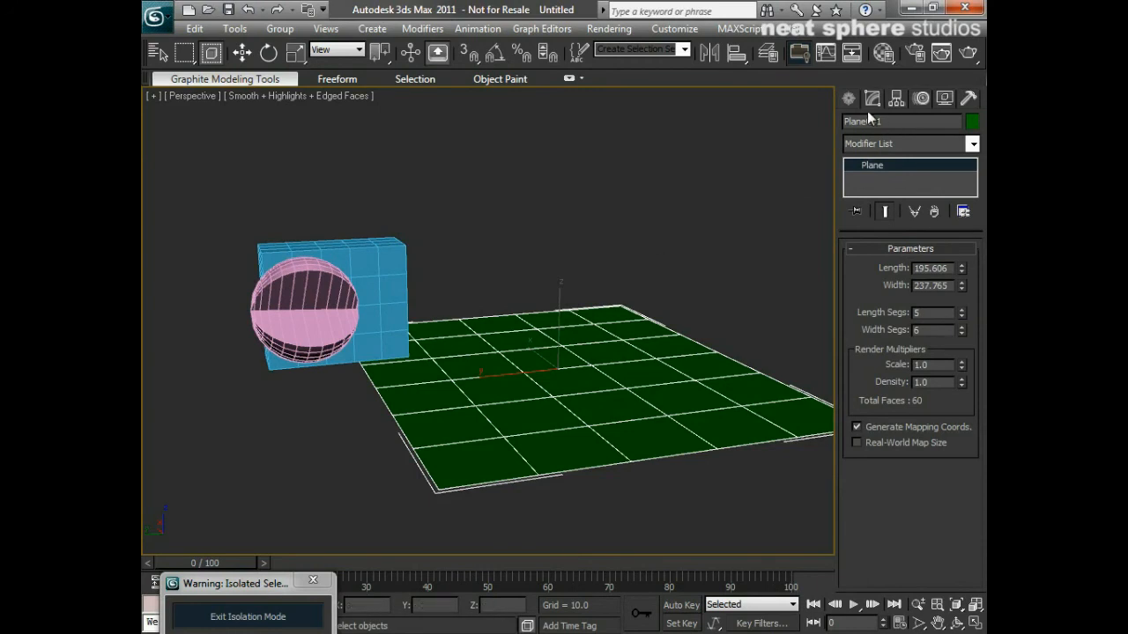
pyautogui.click(849, 98)
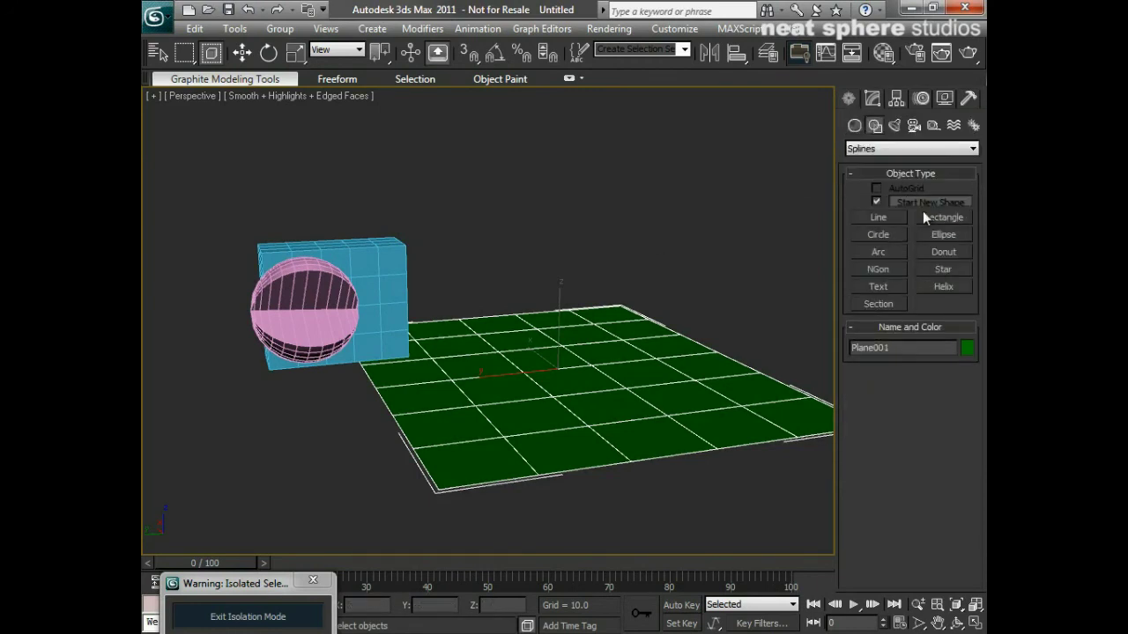
pyautogui.click(910, 148)
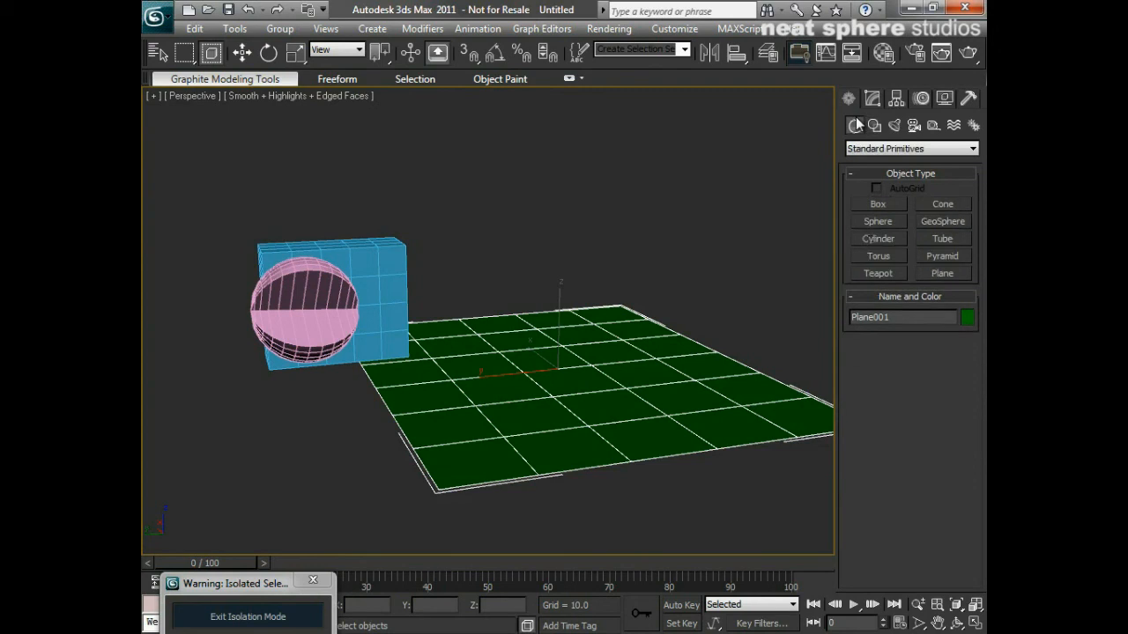